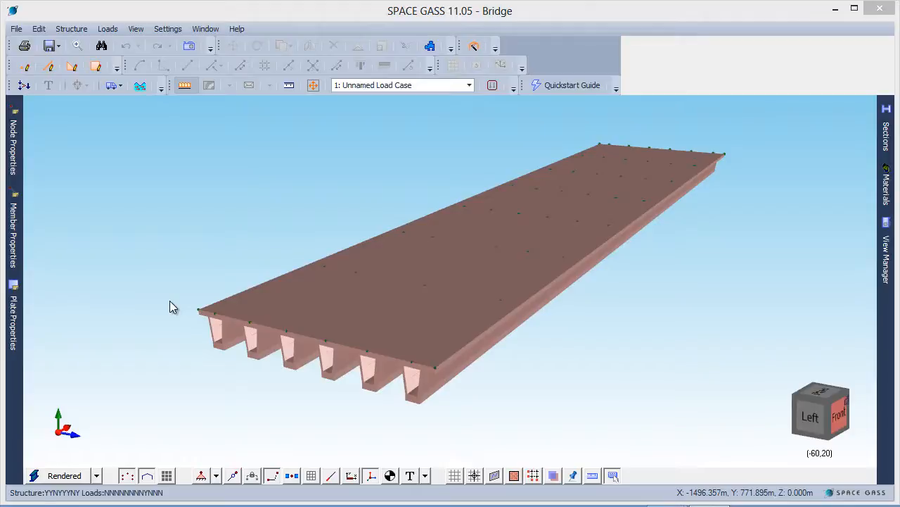
mouse_move(161, 416)
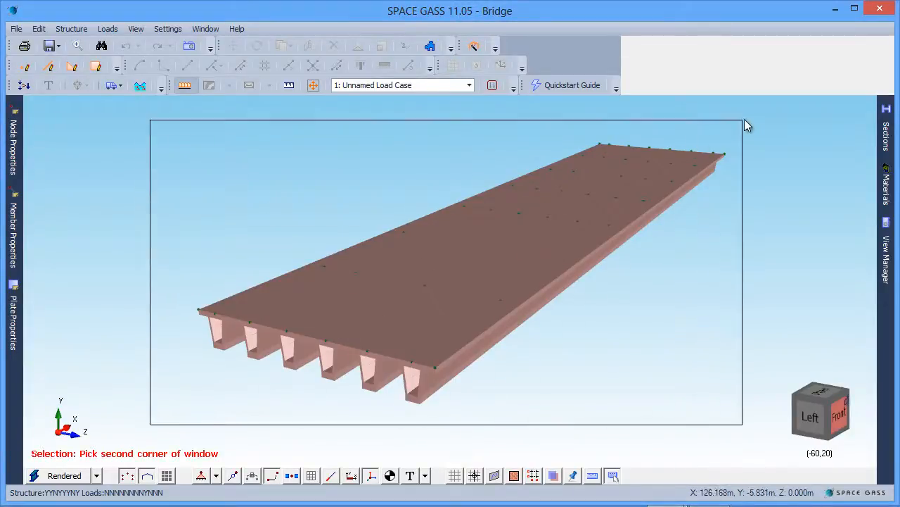
Window-select the whole bridge deck and start Generate Moving Loads on the selection.
click(746, 125)
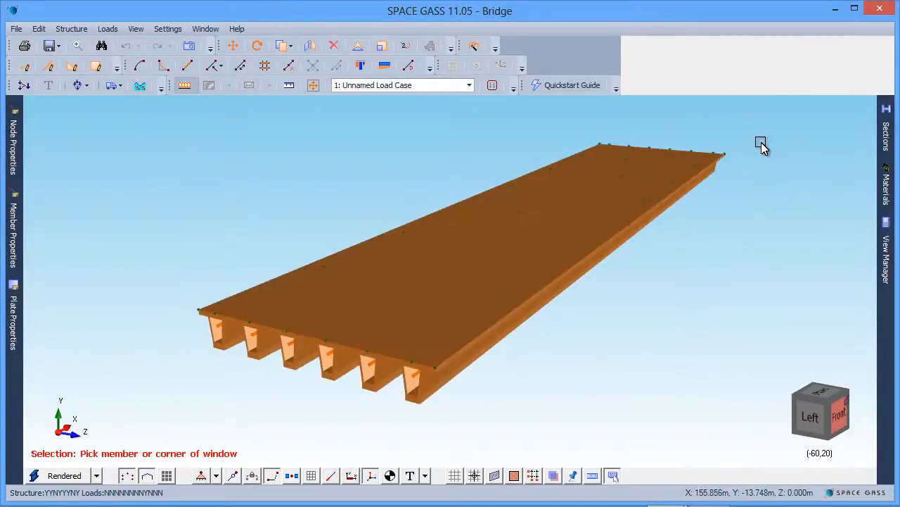
right_click(759, 143)
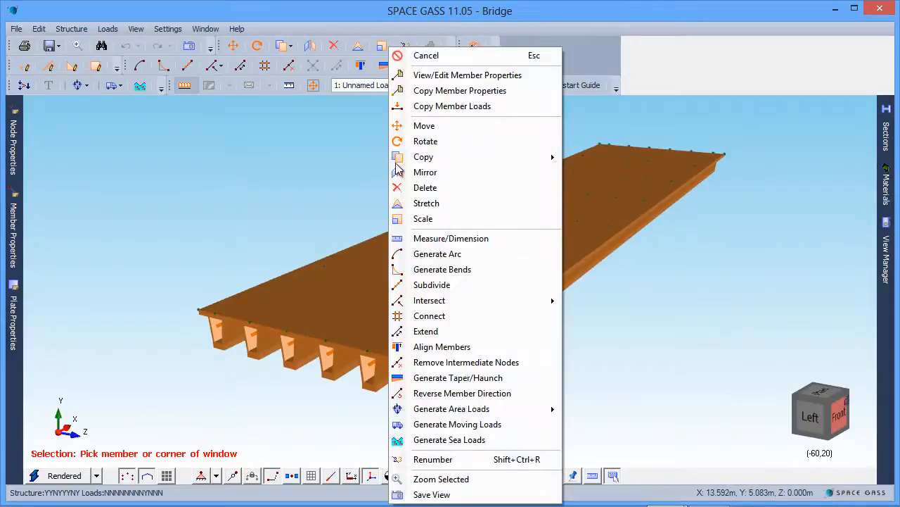
click(458, 424)
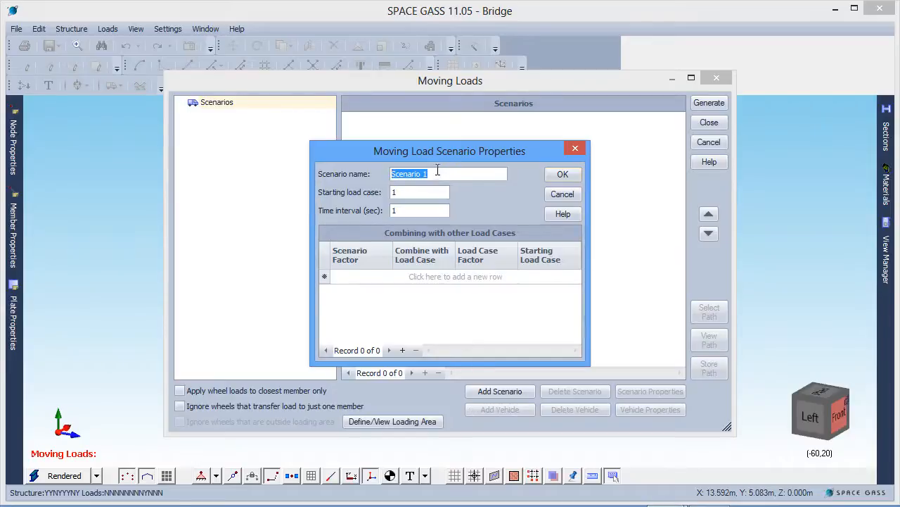
Add scenario 'Heaviest vehicle in outside lane' starting at load case 100 with 1 sec interval.
text(H)
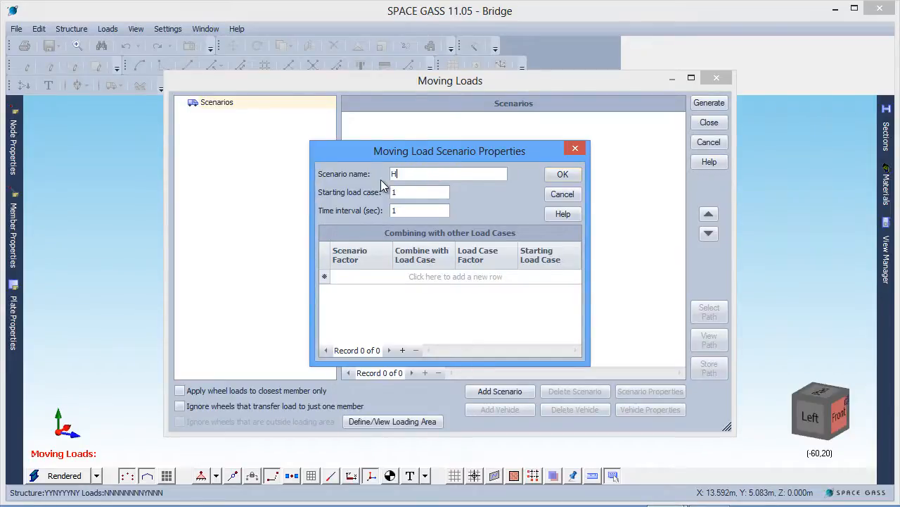
text(eaviest vehicle in out)
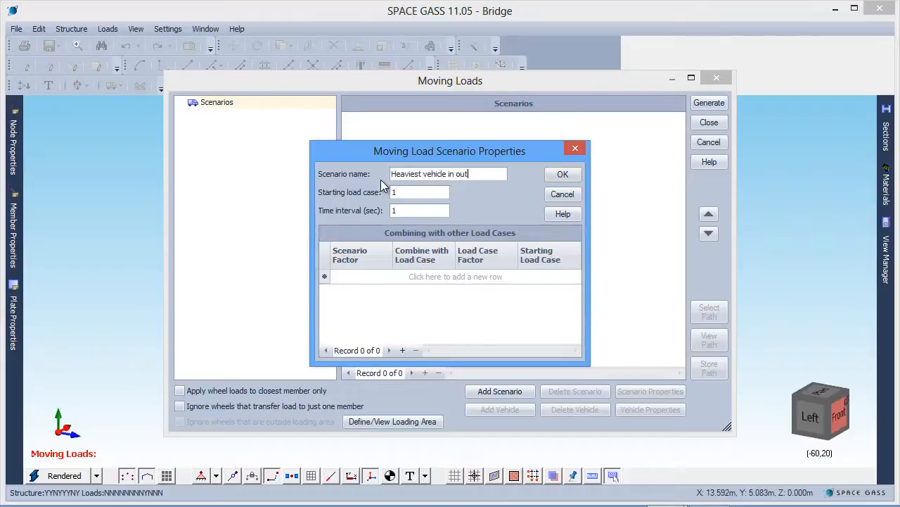
text(side lane)
click(419, 191)
text(00)
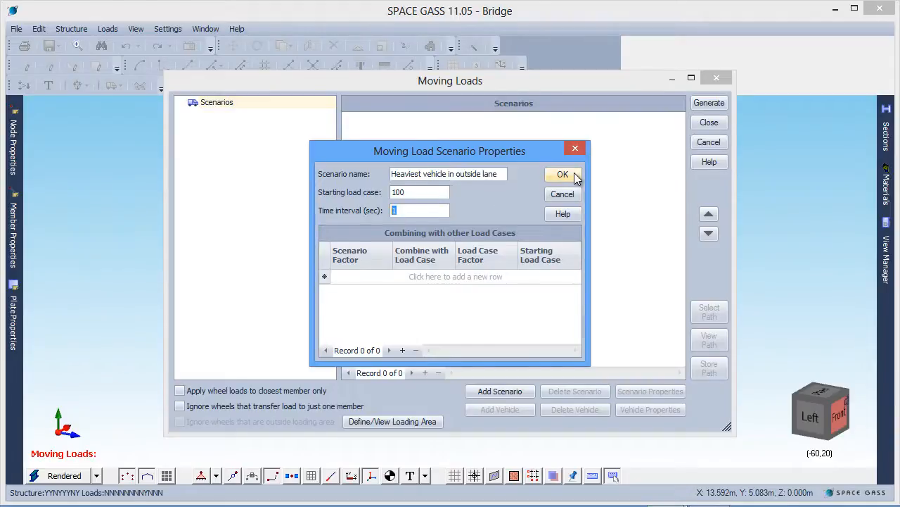
click(562, 175)
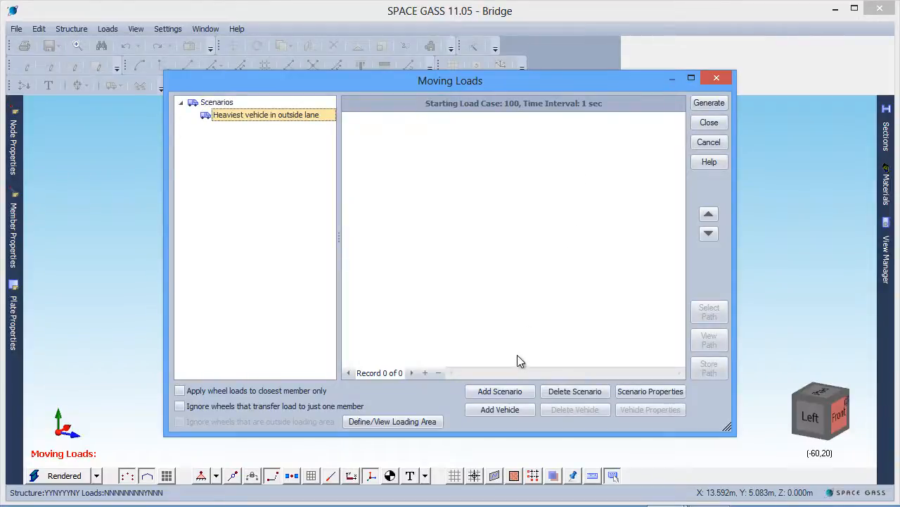
Add a vehicle to the scenario and bring up the predefined vehicle library.
click(650, 408)
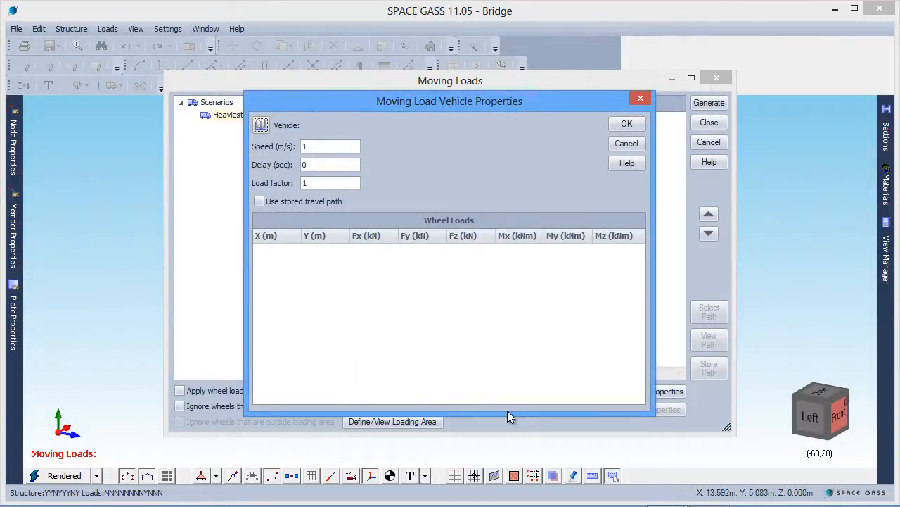
mouse_move(500, 411)
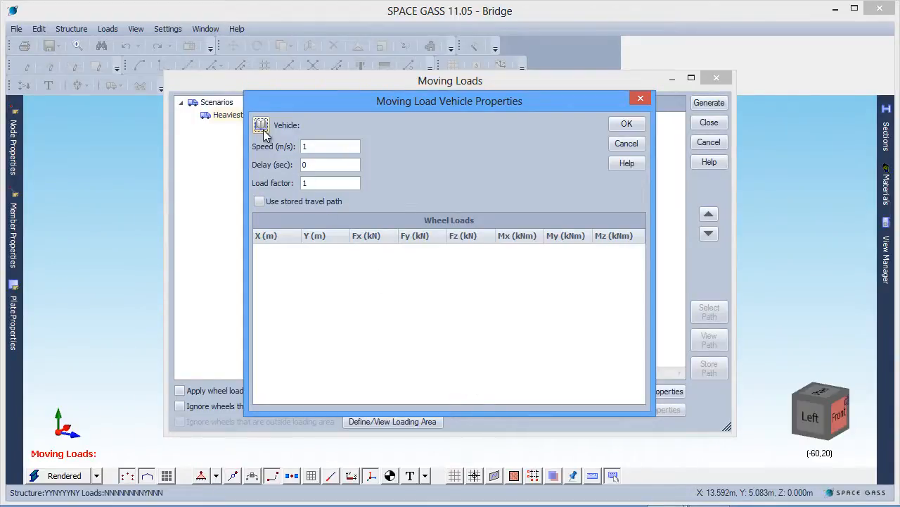
click(262, 125)
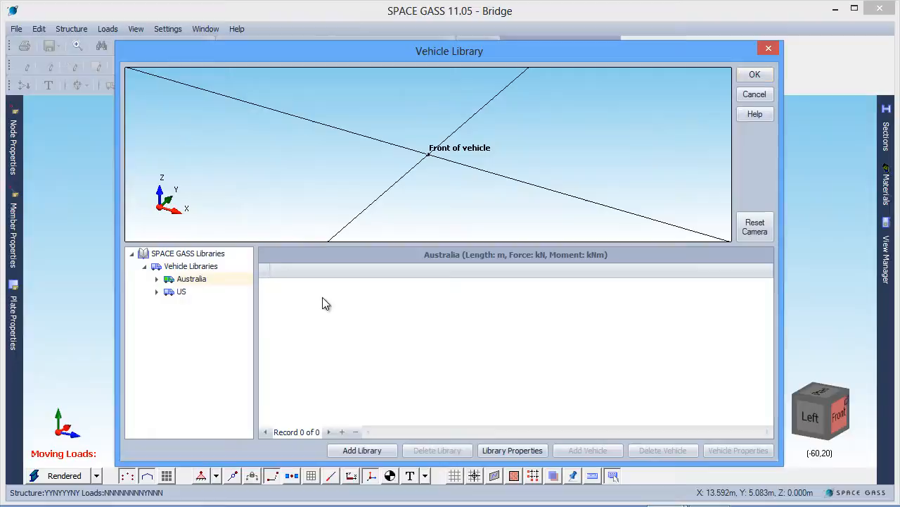
Review library properties, then expand Australia and preview the W80 and A160 vehicles.
click(362, 450)
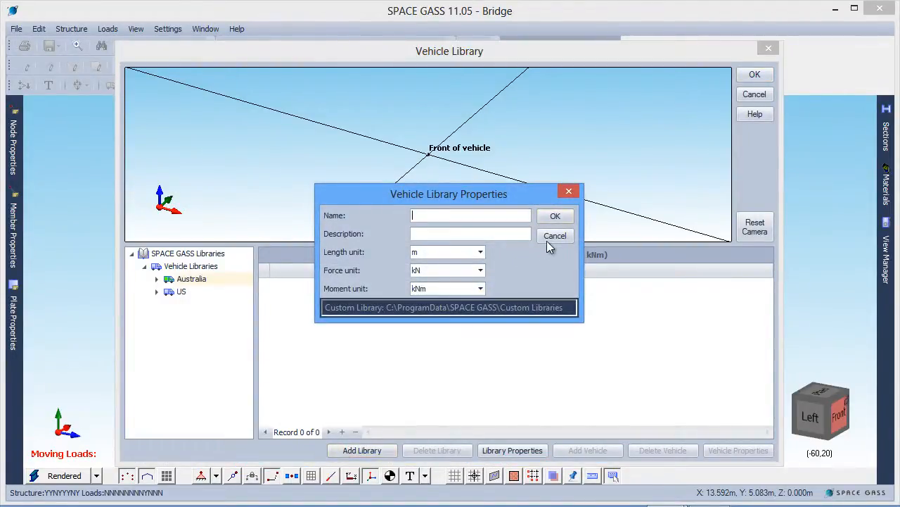
click(554, 235)
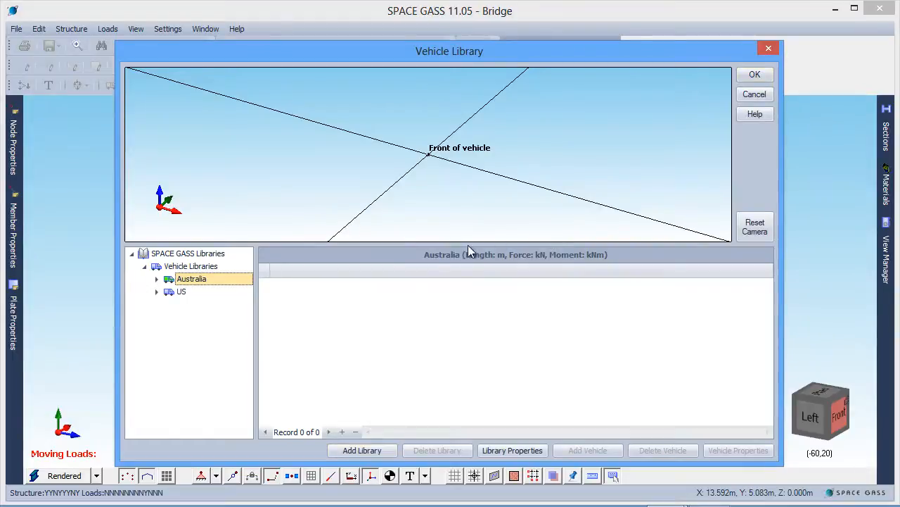
click(158, 279)
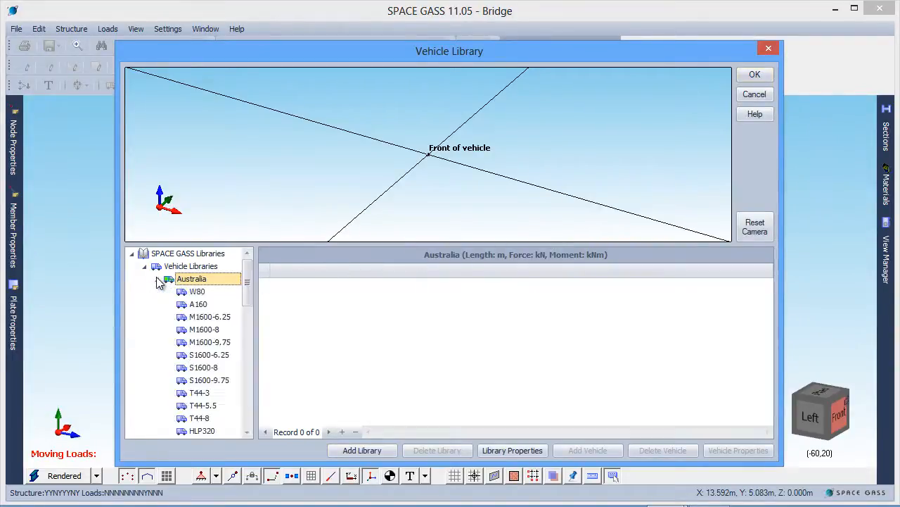
click(197, 291)
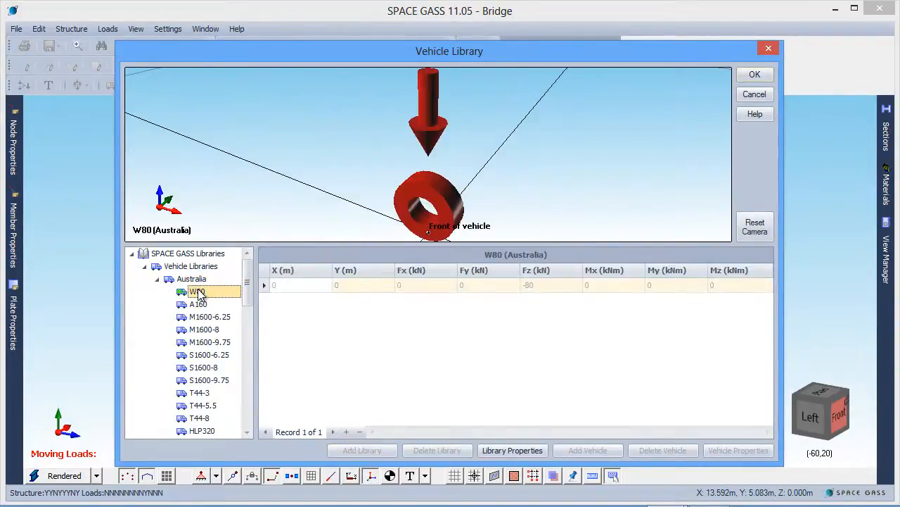
click(199, 304)
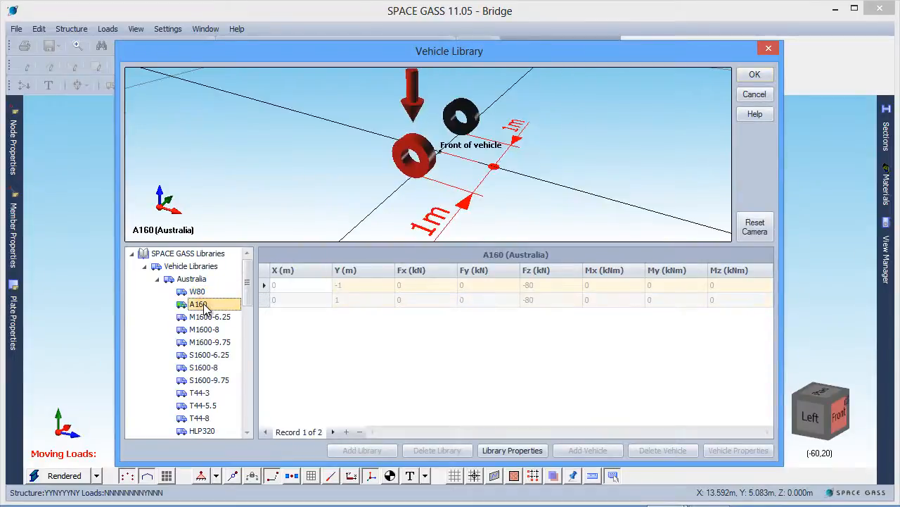
Preview M1600-6.25 with its wheel loads and accept it as the scenario's vehicle.
click(209, 315)
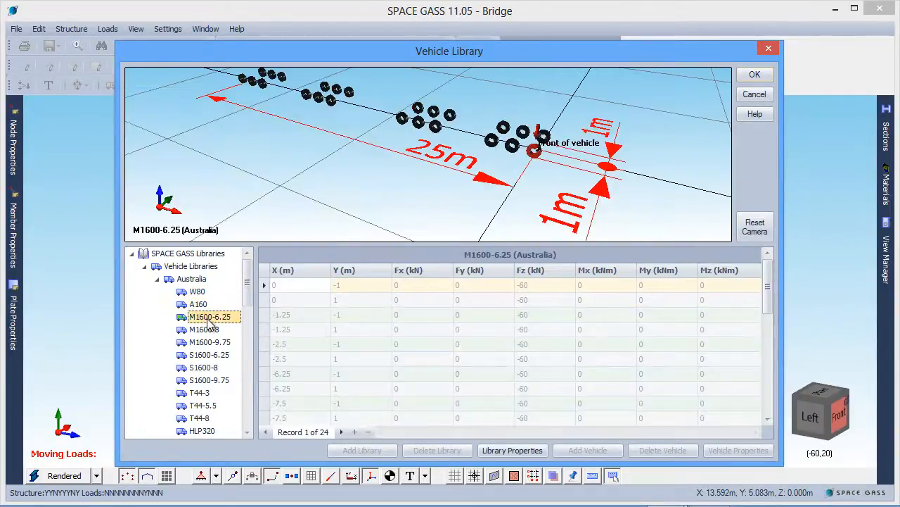
mouse_move(346, 321)
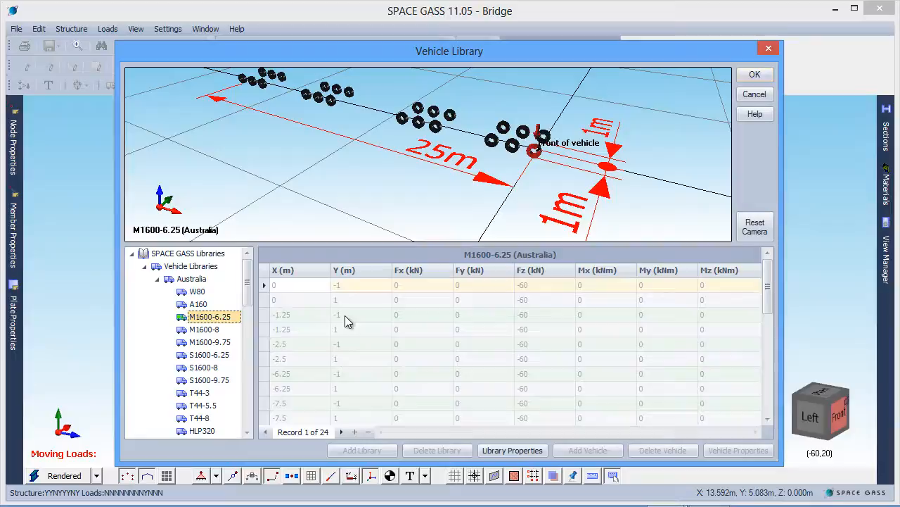
click(352, 344)
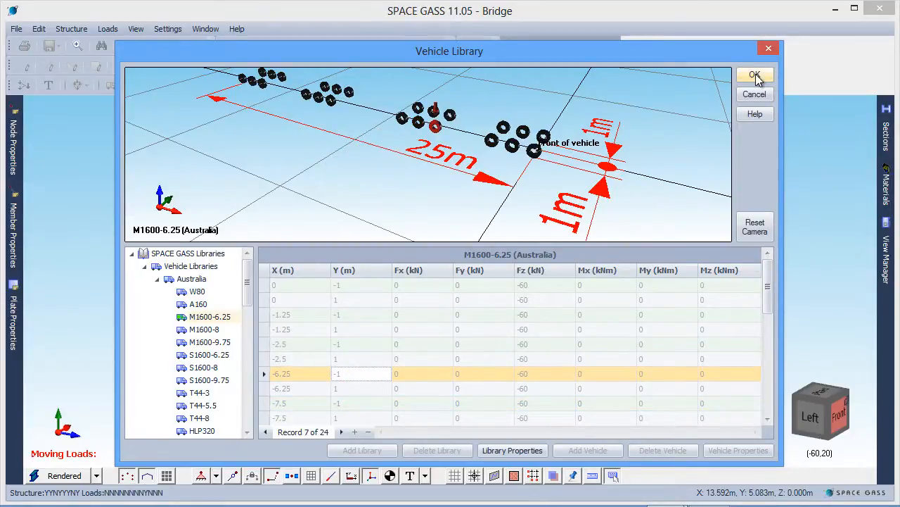
click(754, 76)
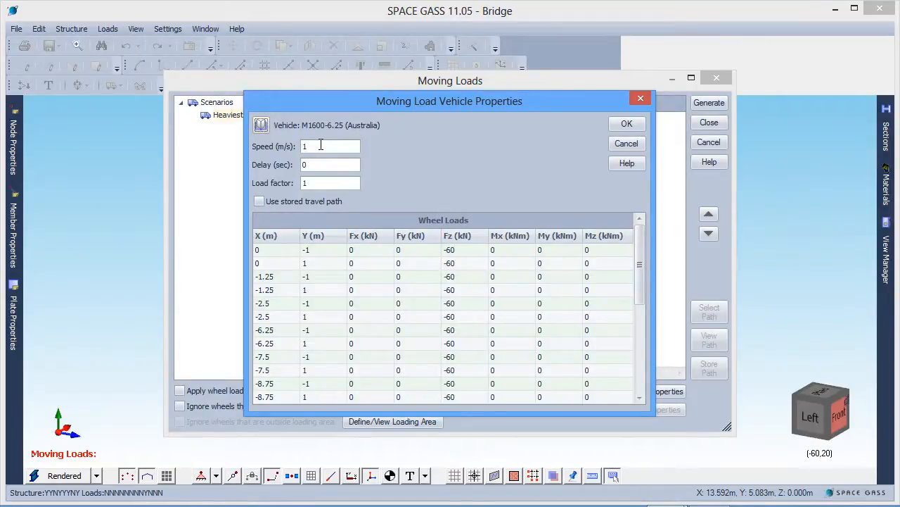
Set the M1600-6.25 vehicle speed to 2 m/s with delay 0 and load factor 1.
text(2)
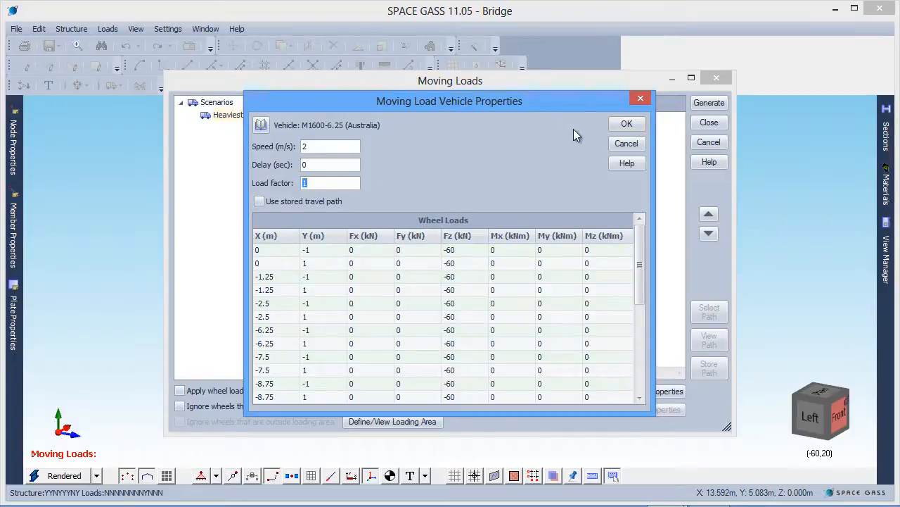
click(626, 124)
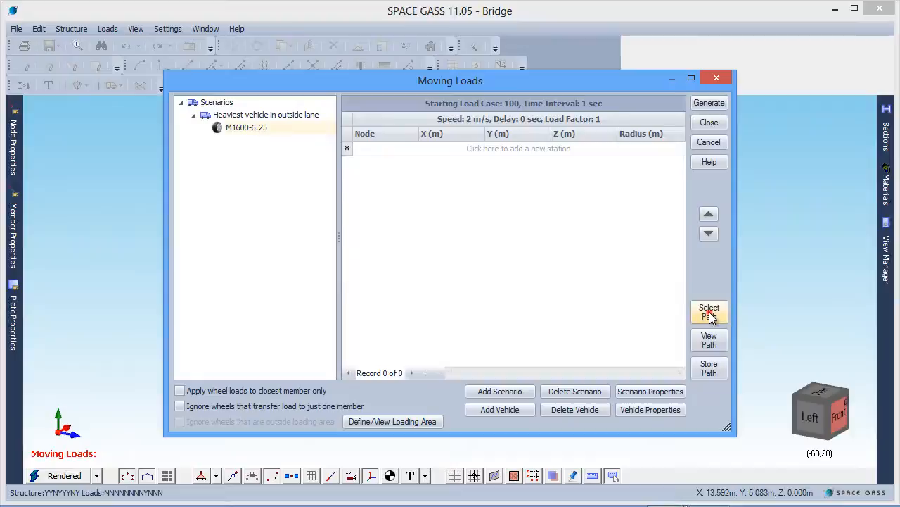
Define the travel path from node 6 to node 48 with Z offset -1.9 m at both stations.
click(710, 311)
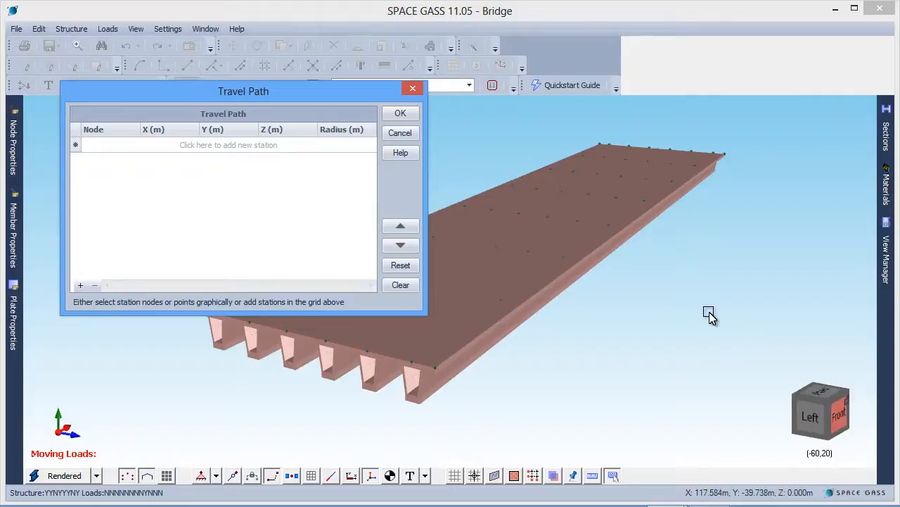
mouse_move(477, 360)
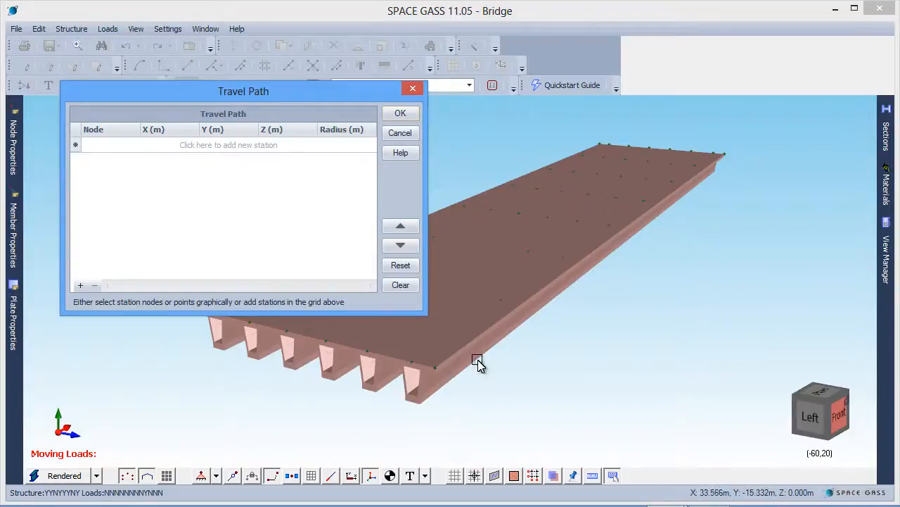
click(411, 363)
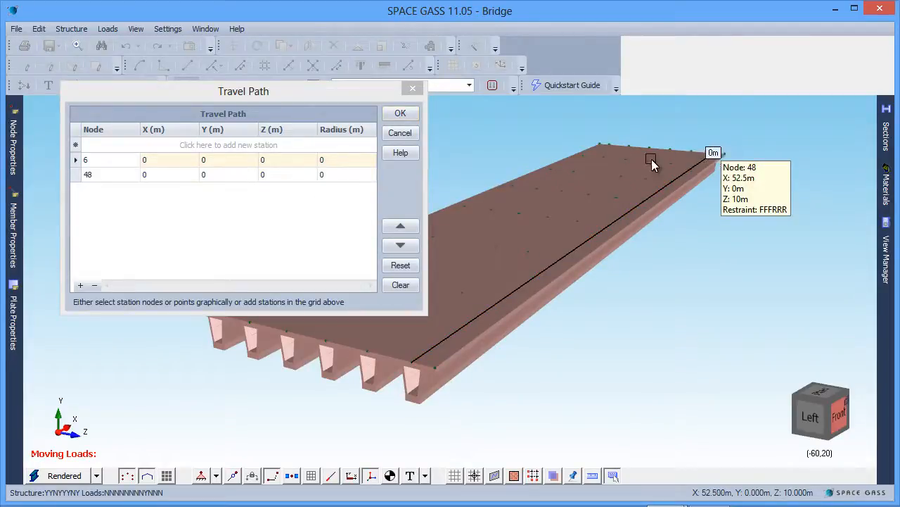
click(287, 160)
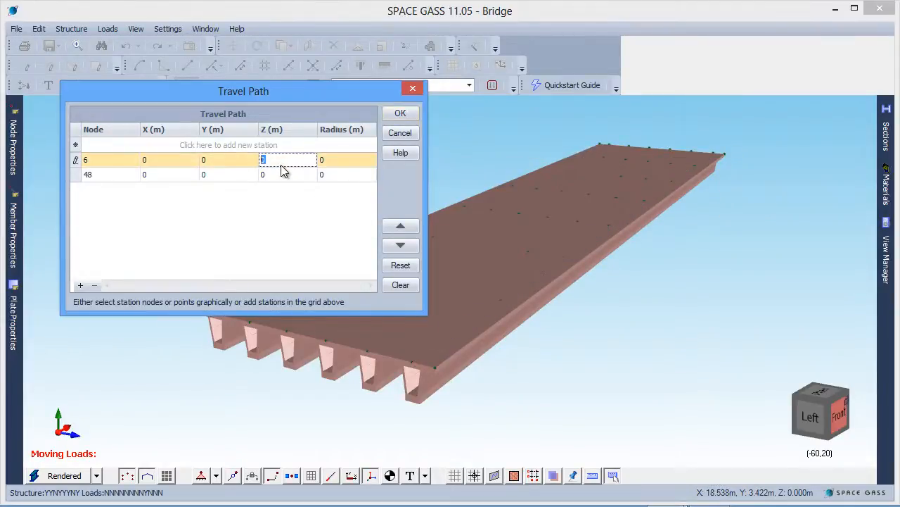
text(-1.9)
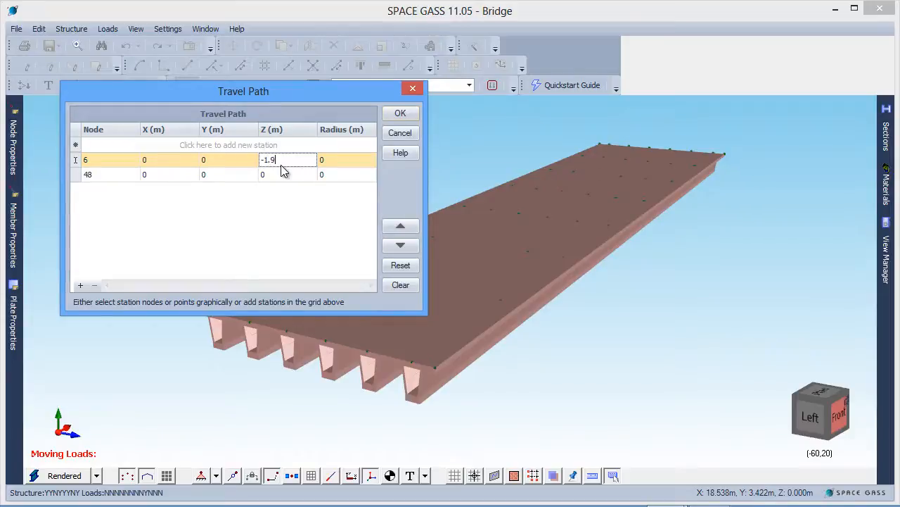
click(287, 174)
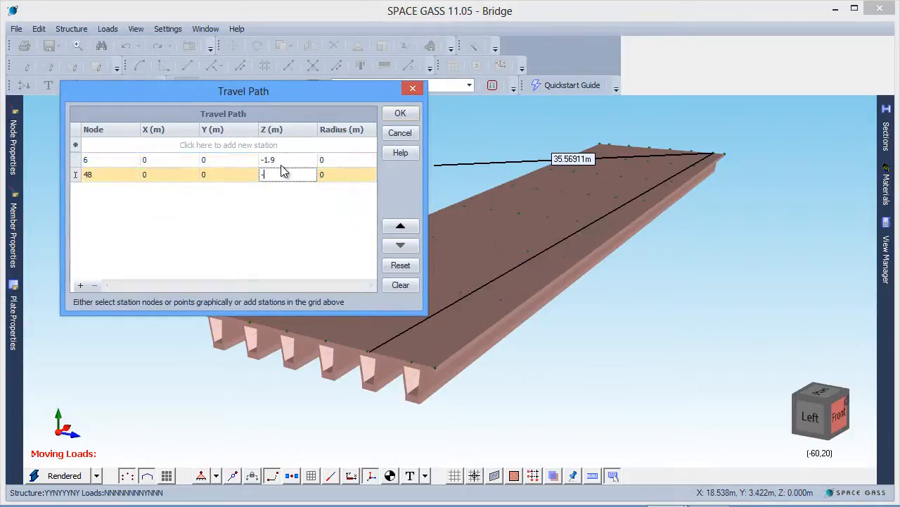
text(-1.9)
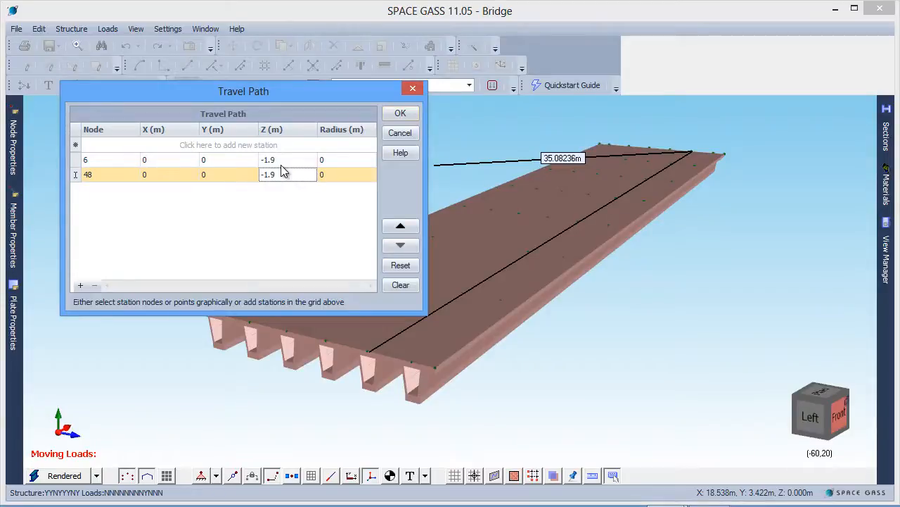
Give node 48 a 60 m curve radius, confirm the path and start View Path.
click(344, 175)
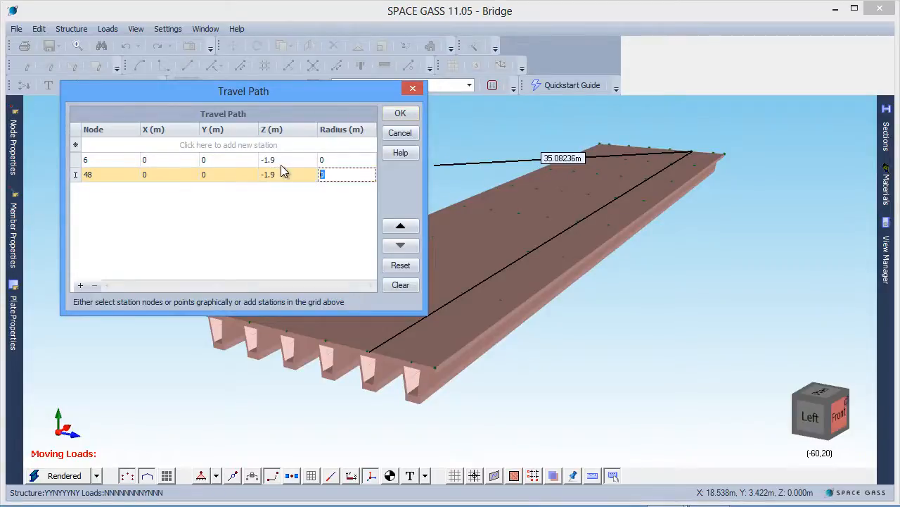
text(60)
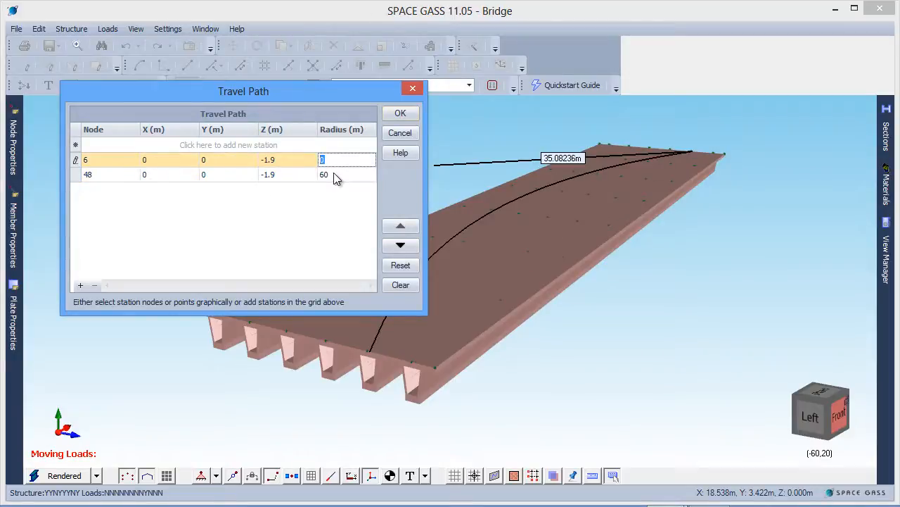
click(400, 113)
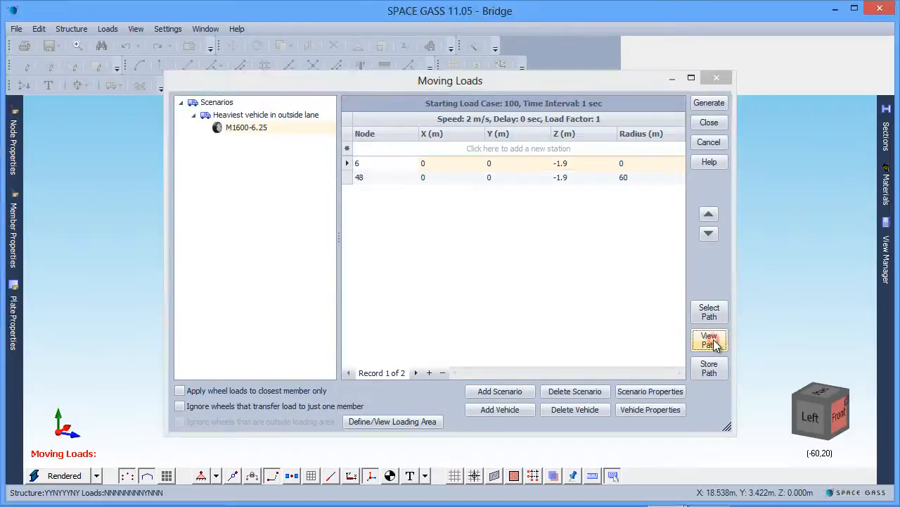
click(709, 341)
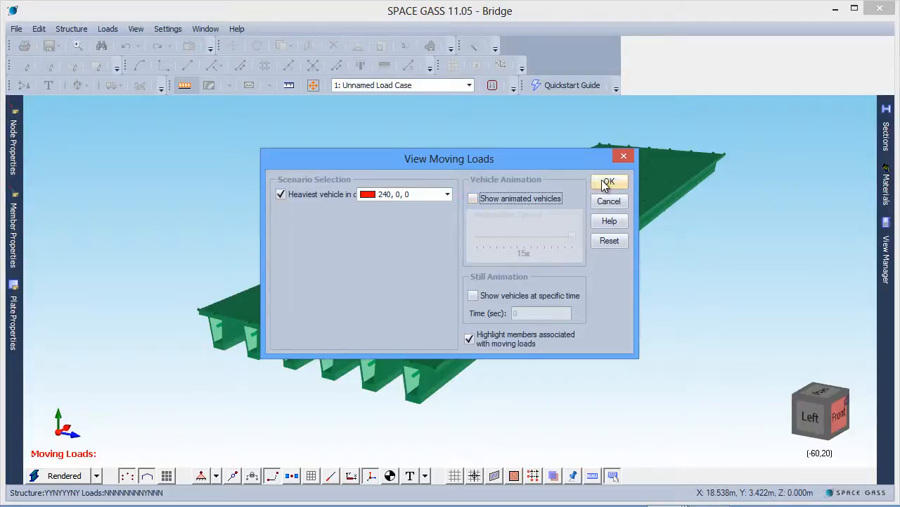
Turn on Show animated vehicles and play the vehicle animation along the path.
click(608, 183)
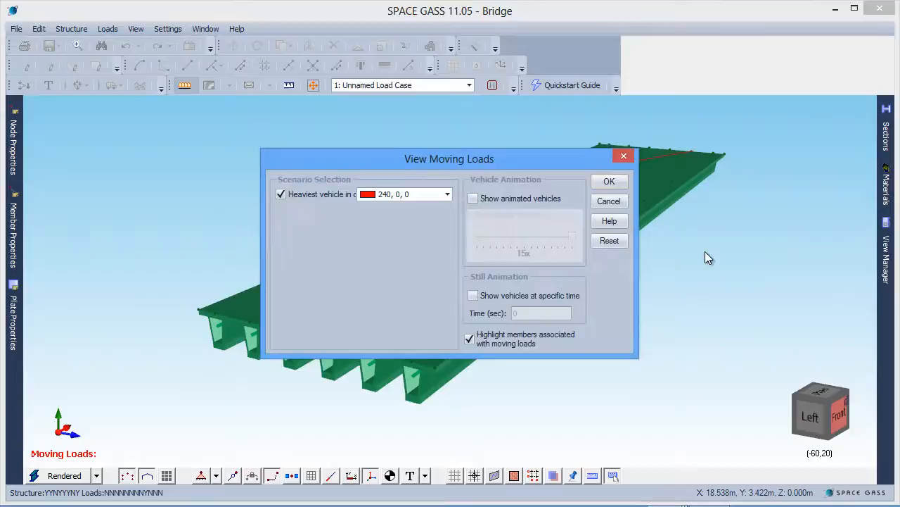
click(473, 197)
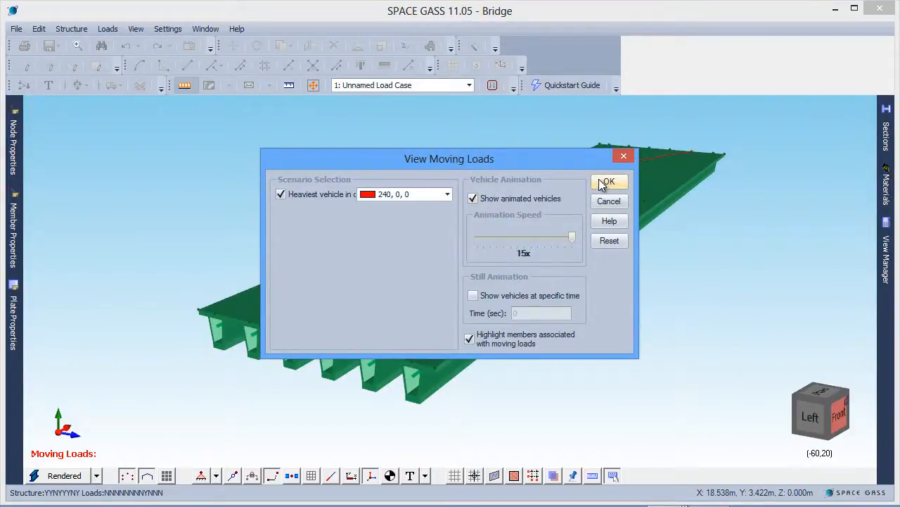
click(608, 182)
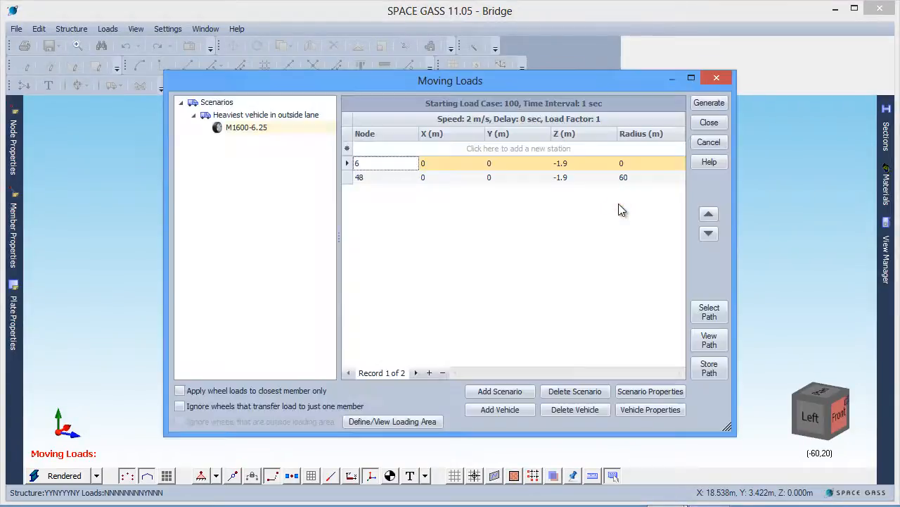
mouse_move(635, 178)
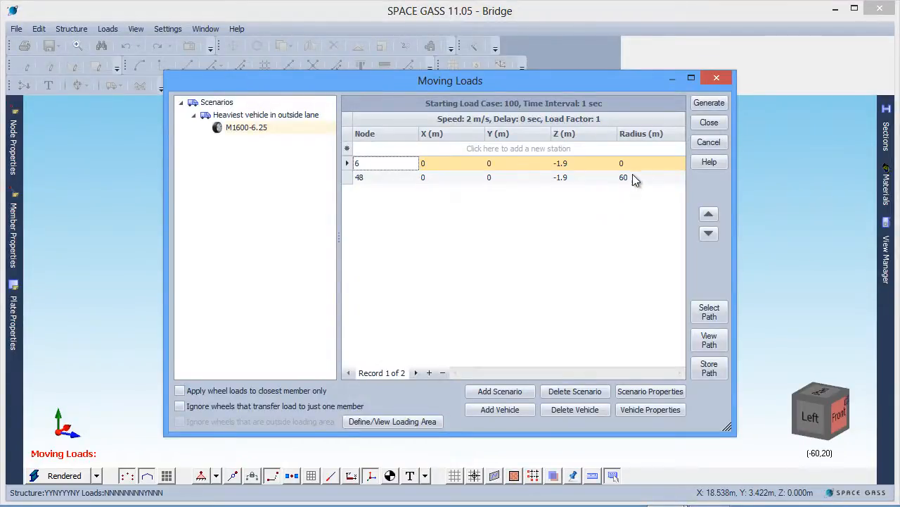
Reset node 48's radius to 0 for a straight path and replay the vehicle animation.
click(650, 177)
text(0)
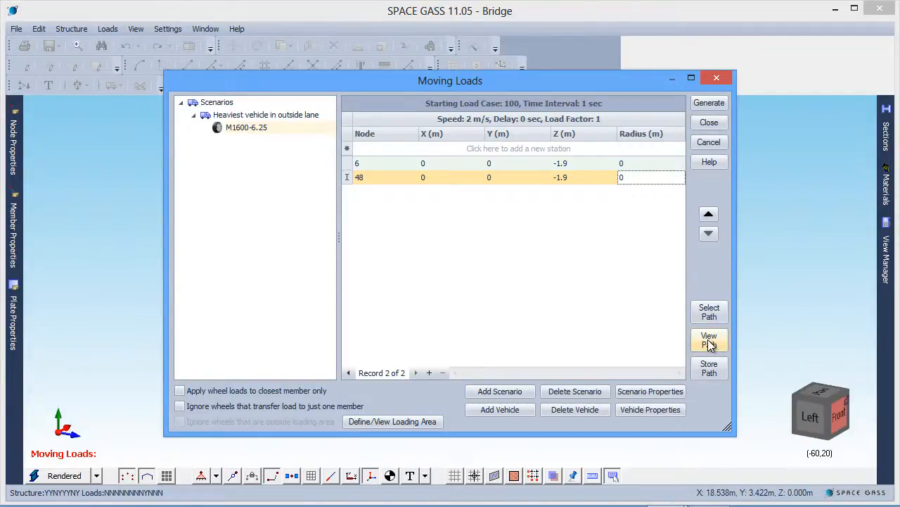
click(709, 339)
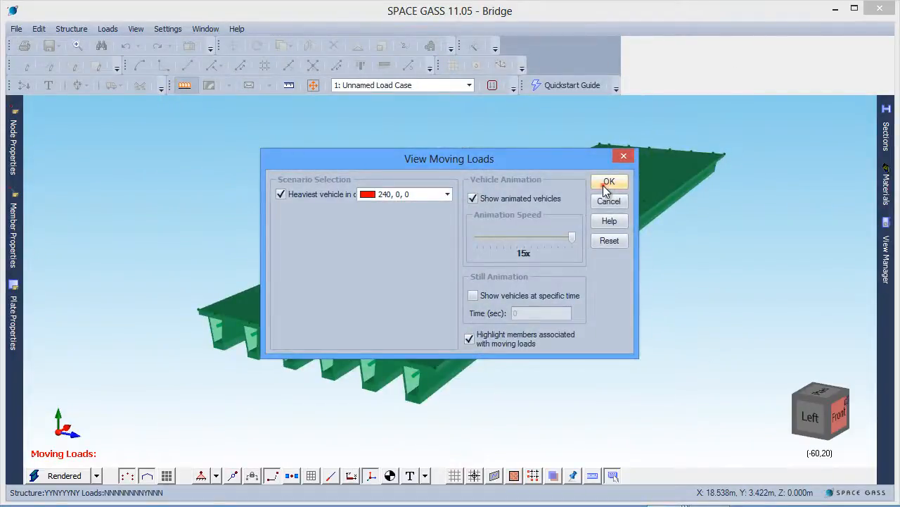
click(608, 181)
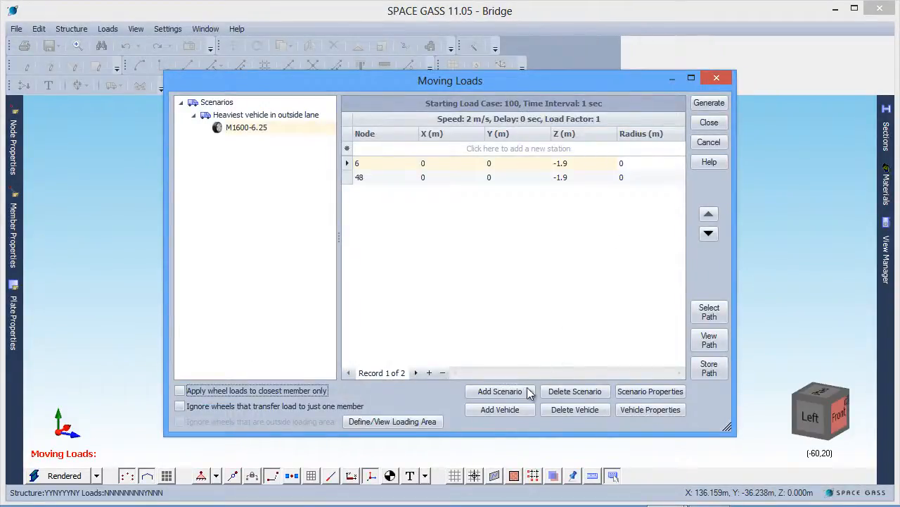
Add a second vehicle, choosing Australia M1600-6.25 from the library.
click(650, 409)
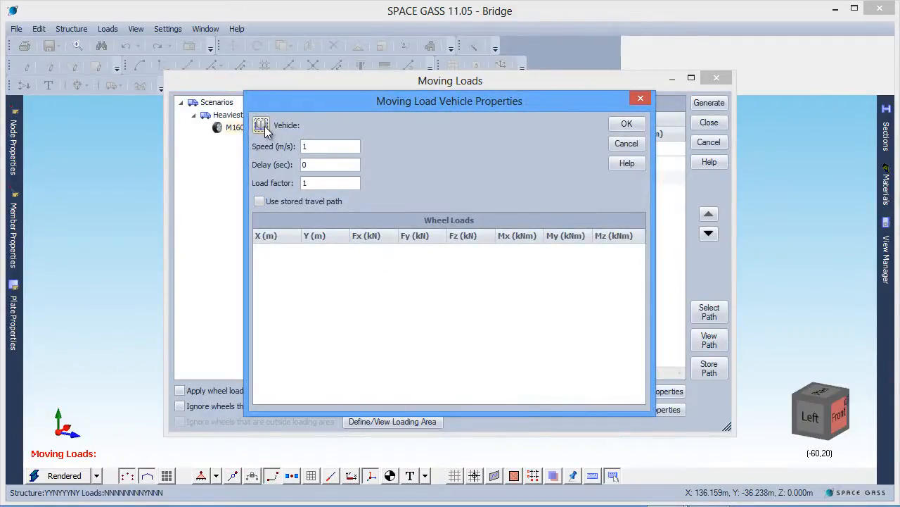
click(262, 125)
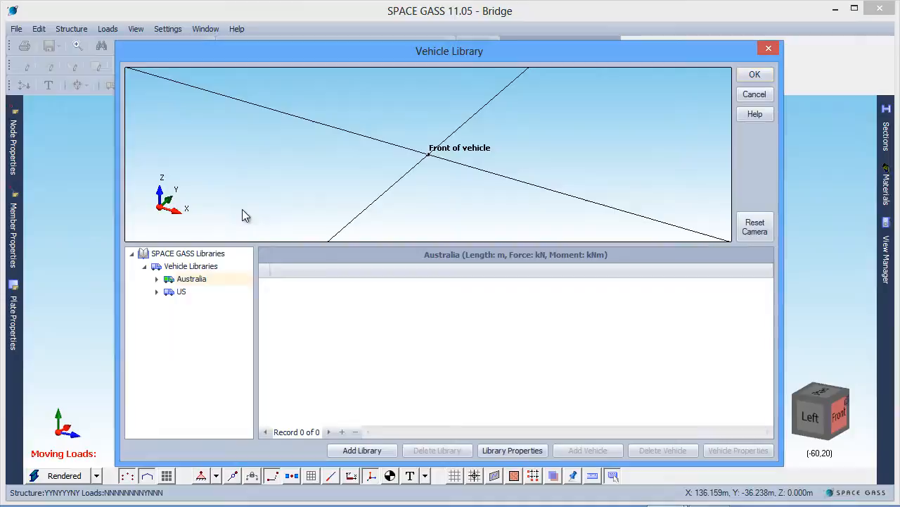
click(157, 279)
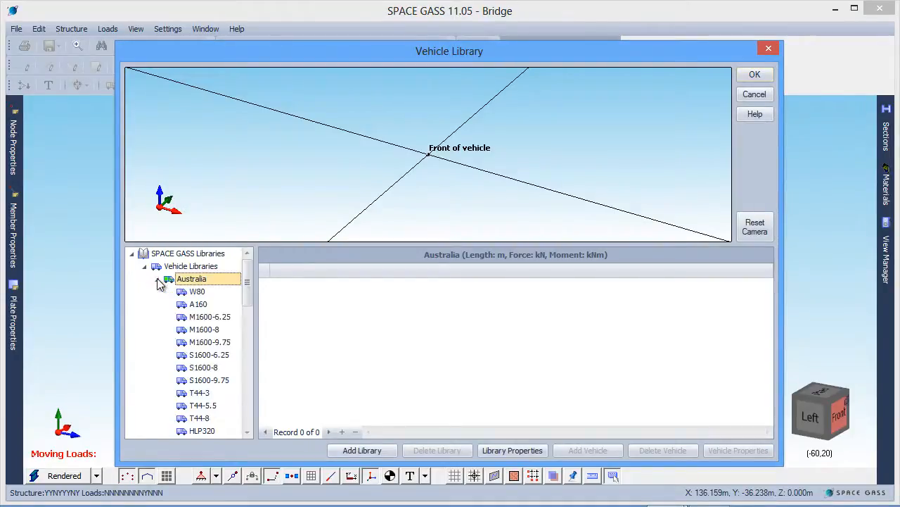
click(209, 315)
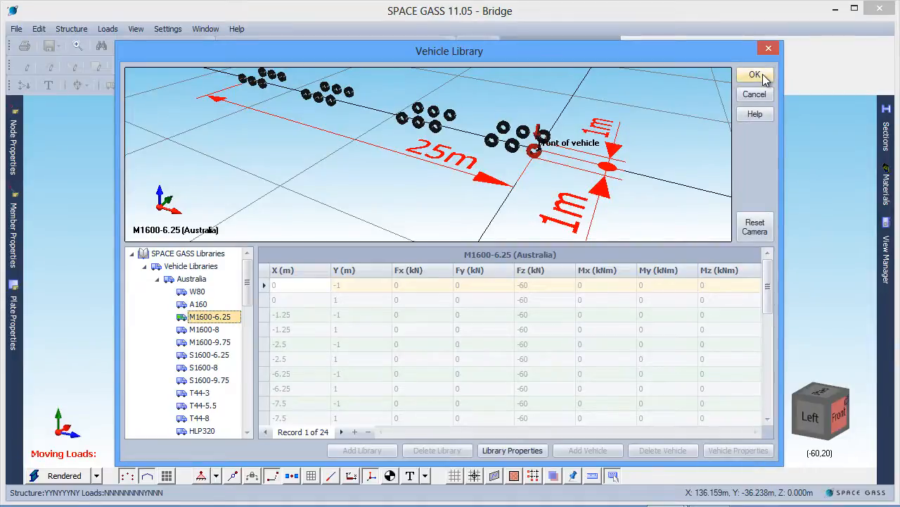
click(754, 73)
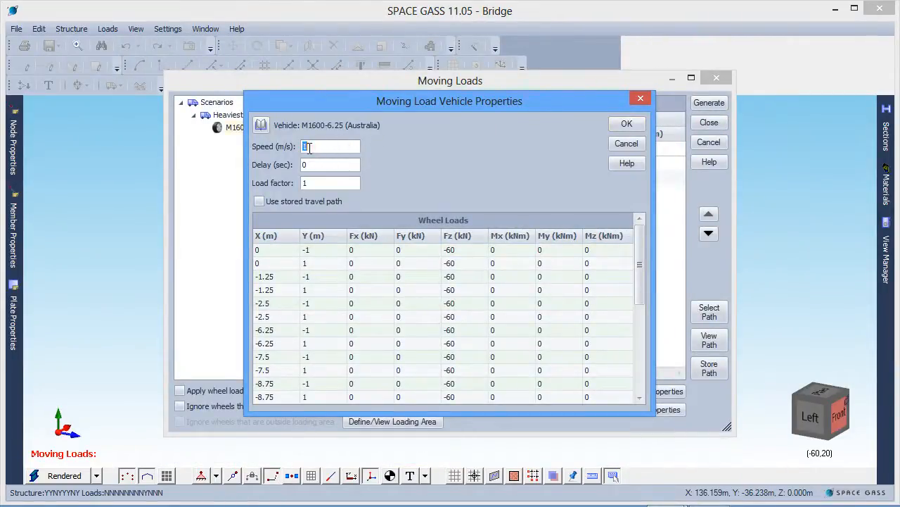
Set the second vehicle to 2 m/s with a 0.8 load factor.
text(2)
click(331, 182)
text(0.8)
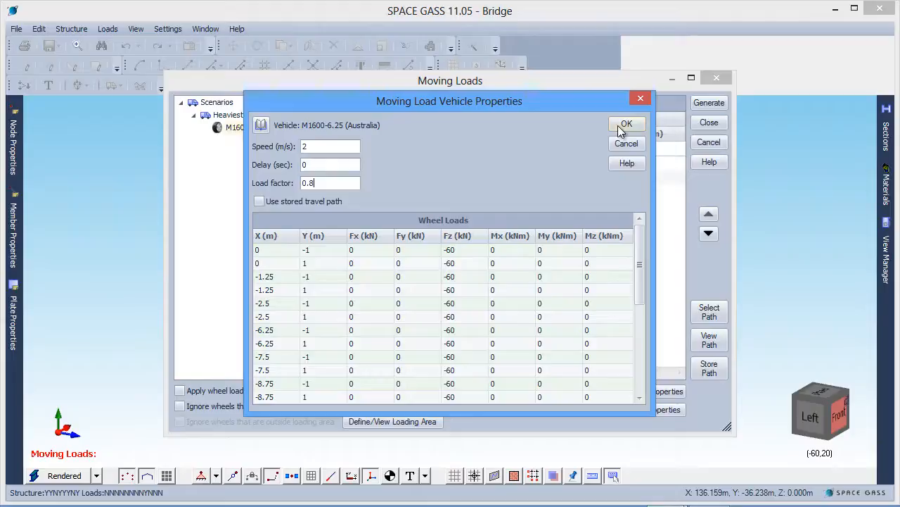
click(626, 124)
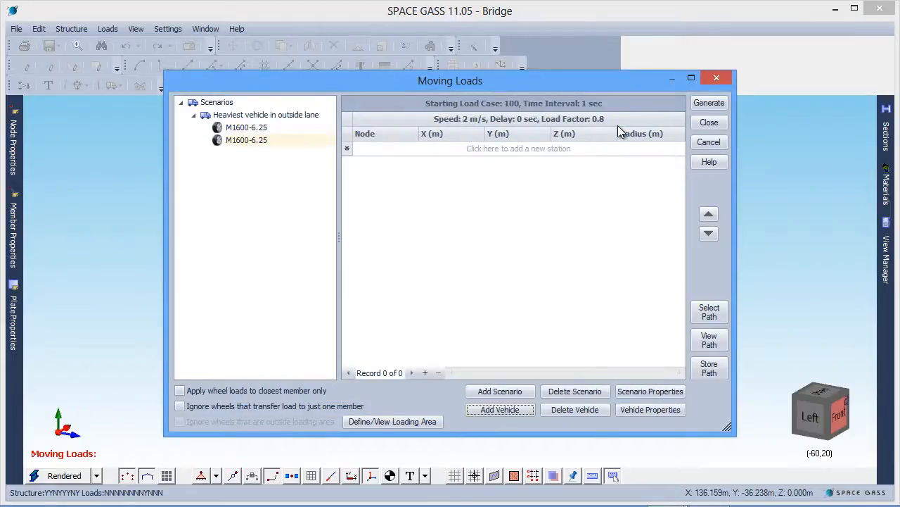
Define the second vehicle's travel path from node 6 to node 48 at Z offset -5 m.
click(709, 312)
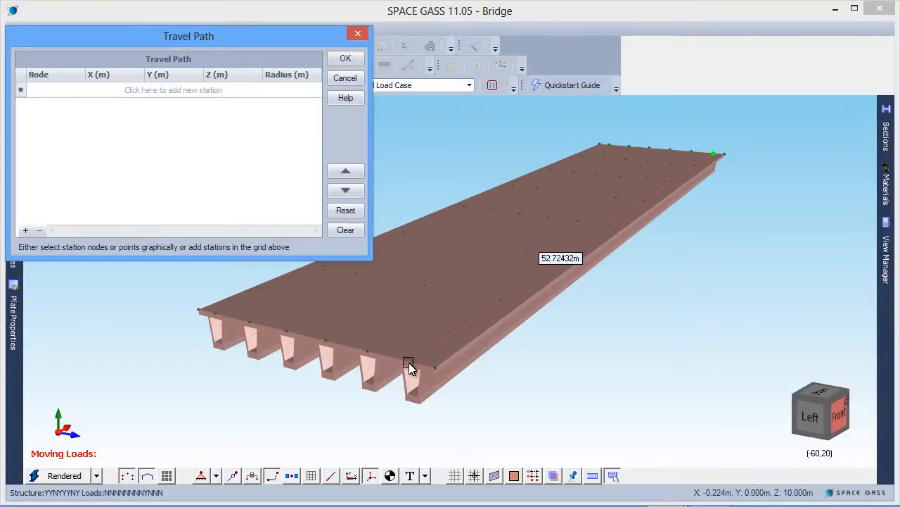
click(716, 156)
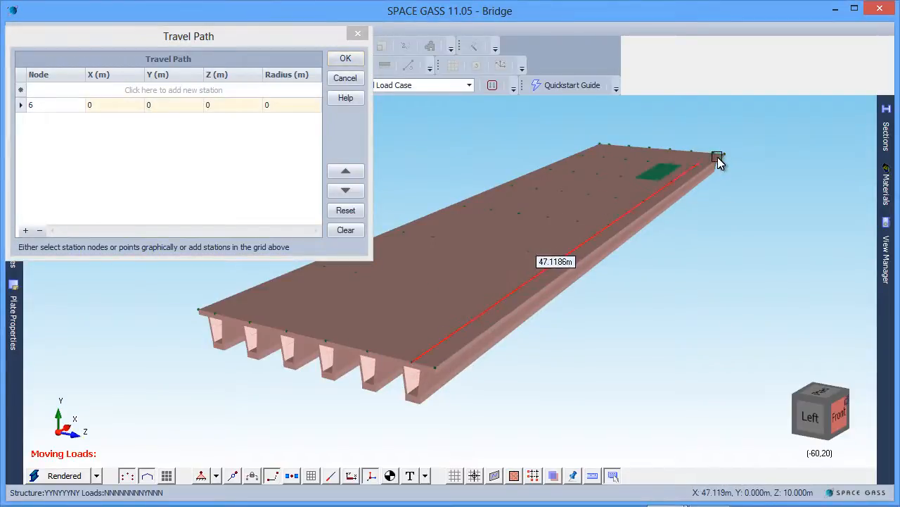
click(716, 154)
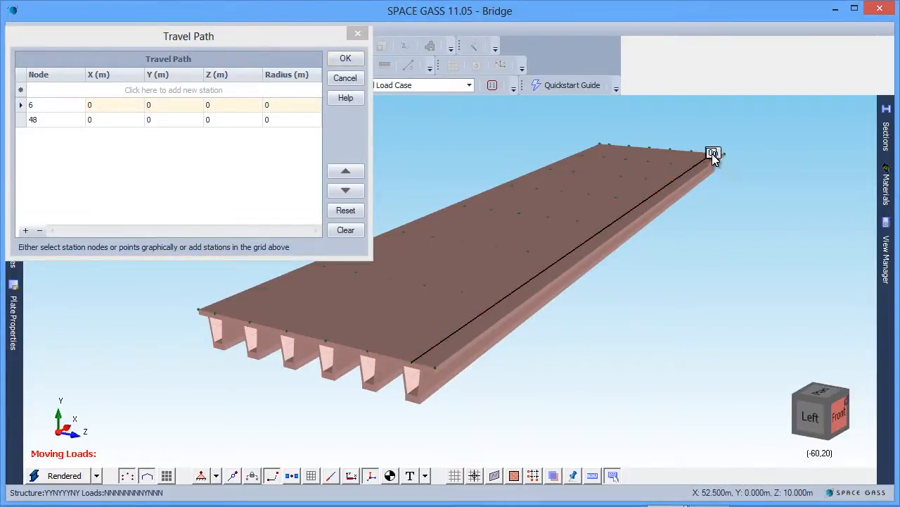
click(232, 104)
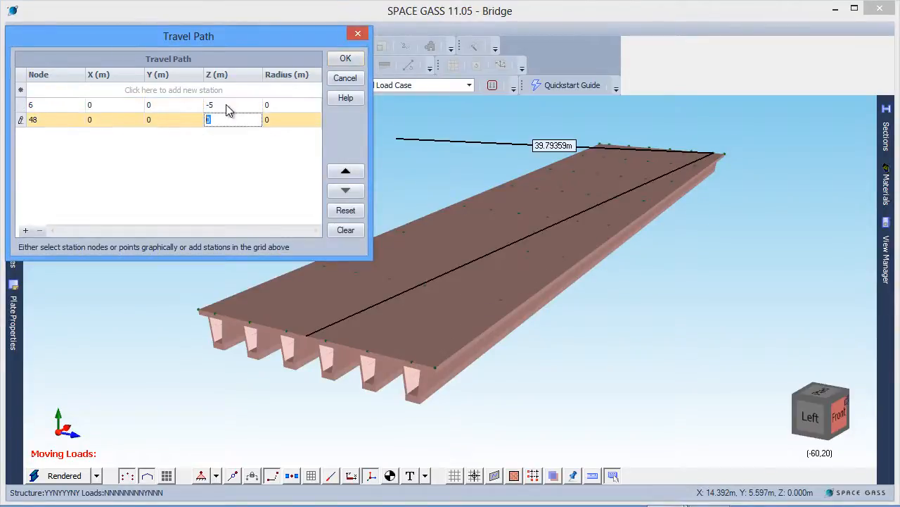
text(-5)
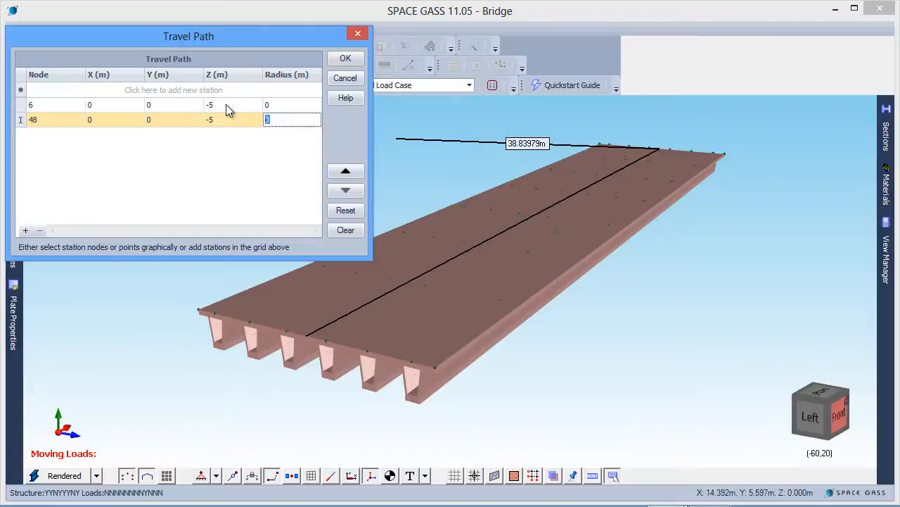
click(345, 58)
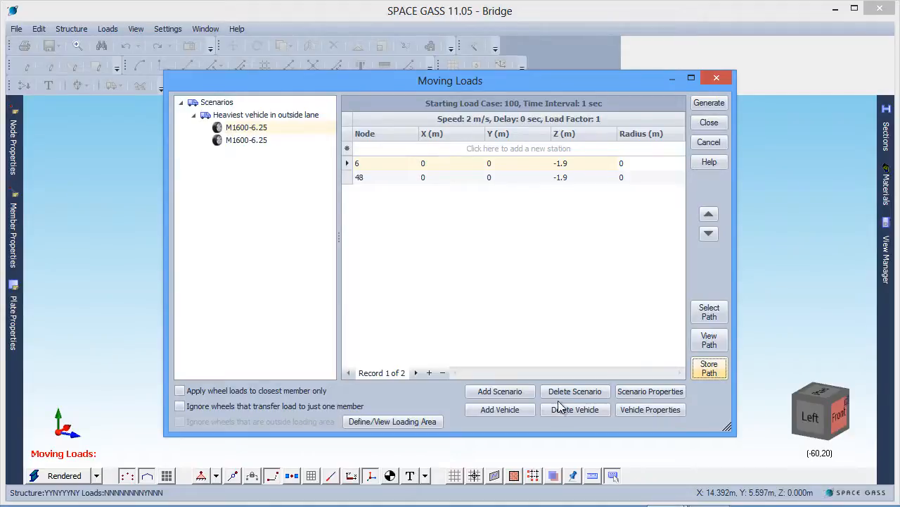
Add a third vehicle to the scenario, choosing Australia > M1600-6.25 from the Vehicle Library.
click(650, 410)
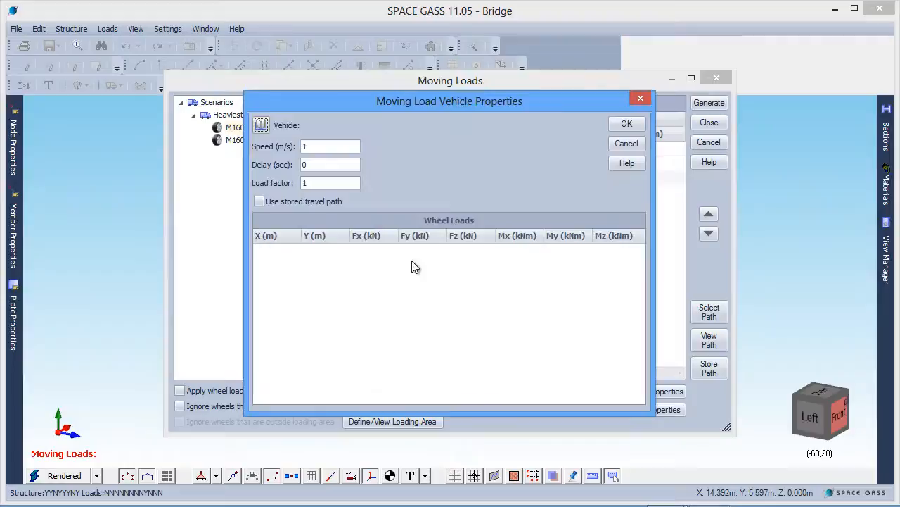
click(262, 124)
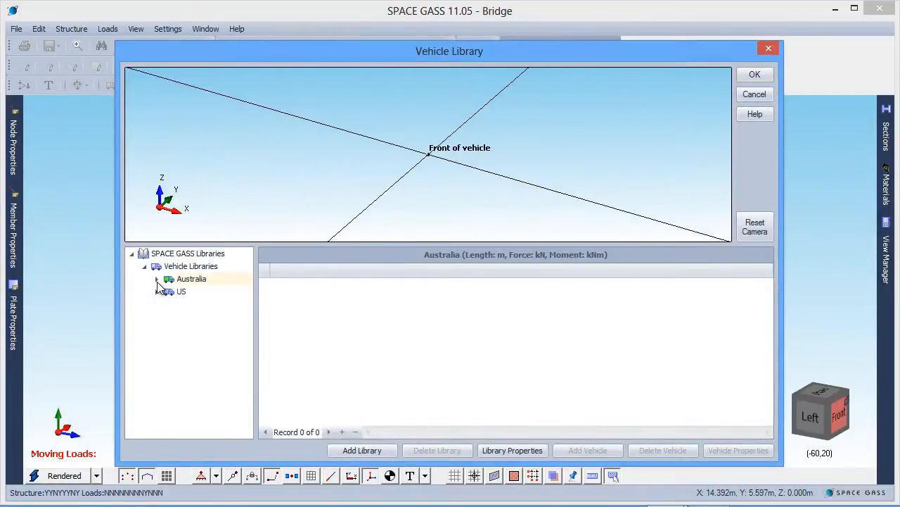
click(158, 279)
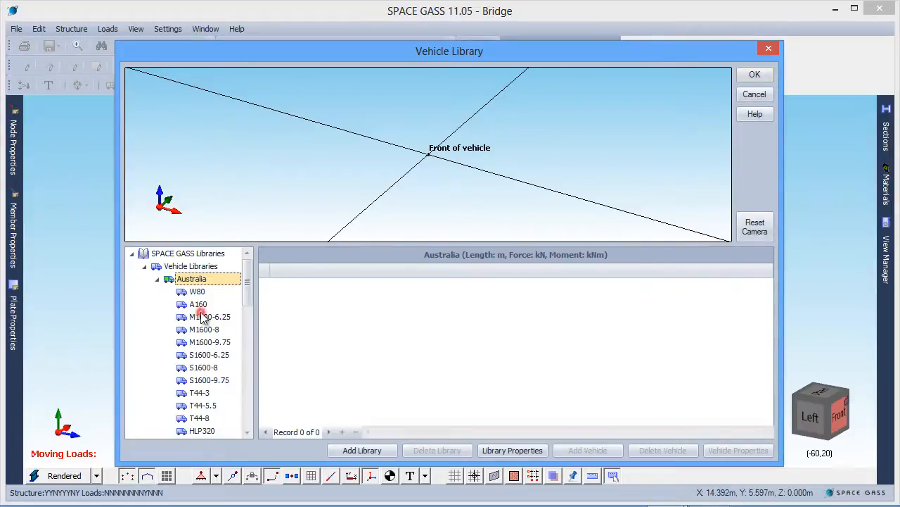
click(208, 315)
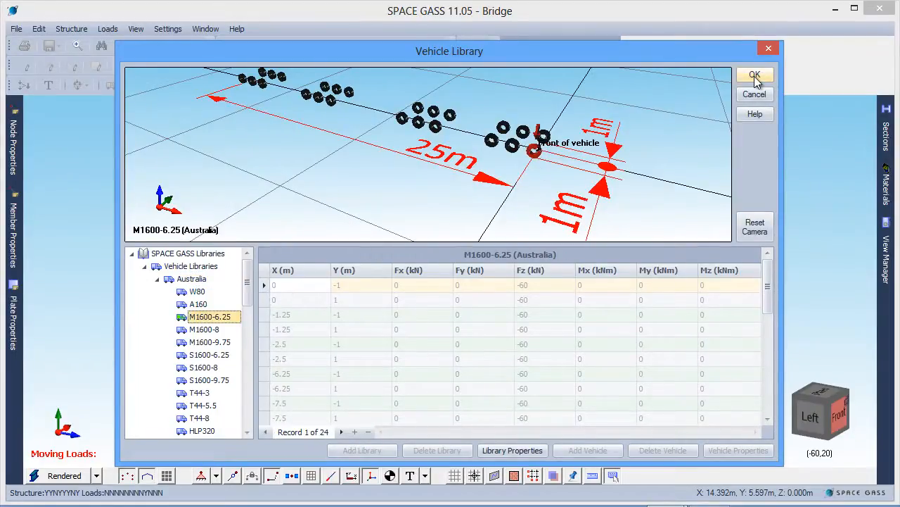
click(754, 75)
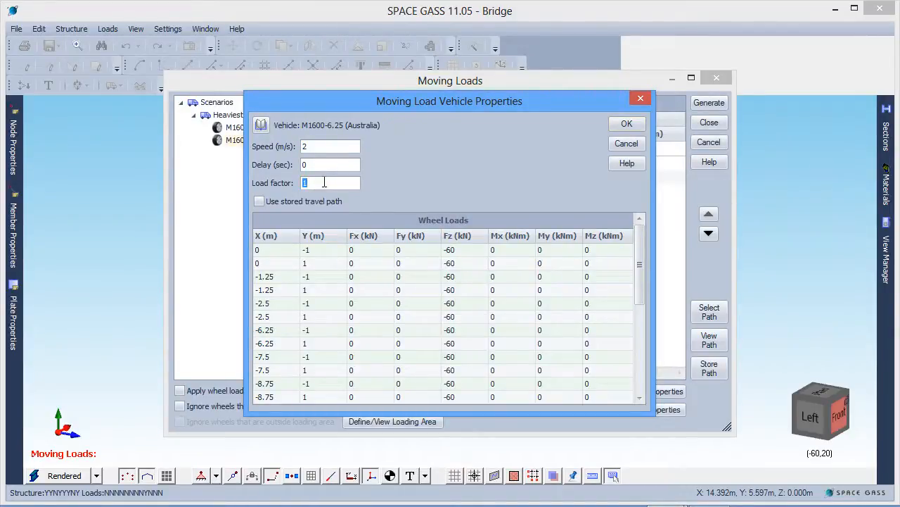
Give the new vehicle load factor 0.4 and make it use the stored node 6–48 travel path.
text(0.4)
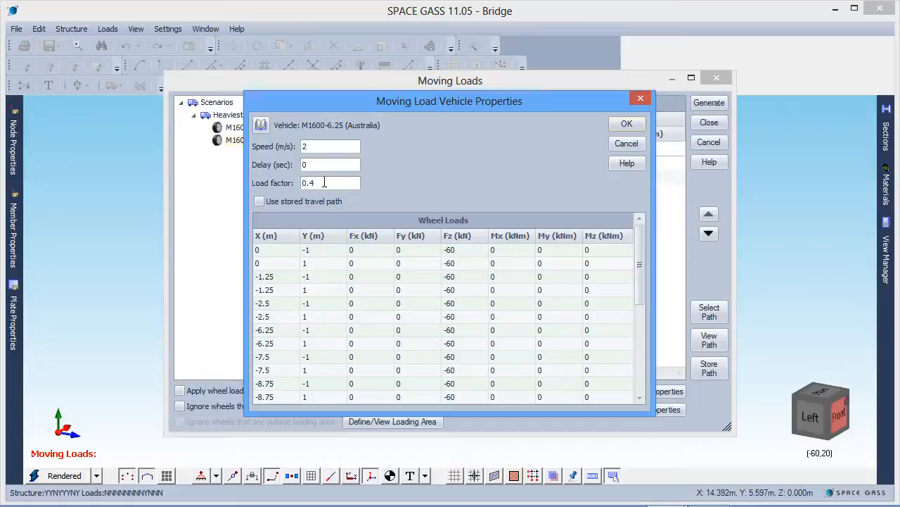
click(259, 201)
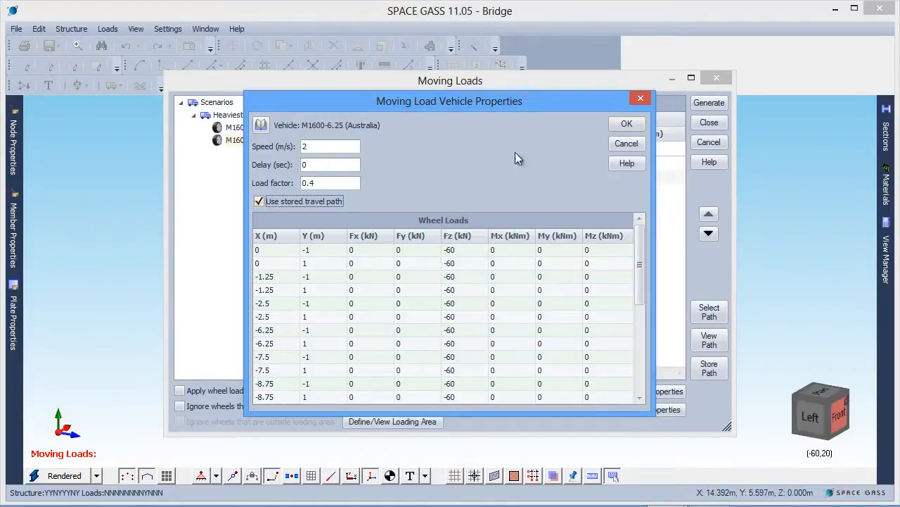
click(626, 124)
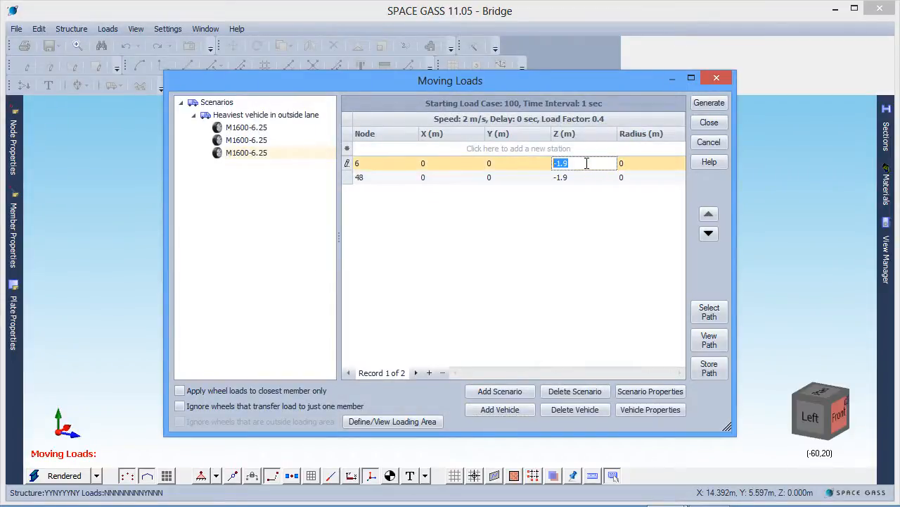
Set both path stations (nodes 6 and 48) to Z -8.1 and bring up the moving-load preview options.
text(-8.)
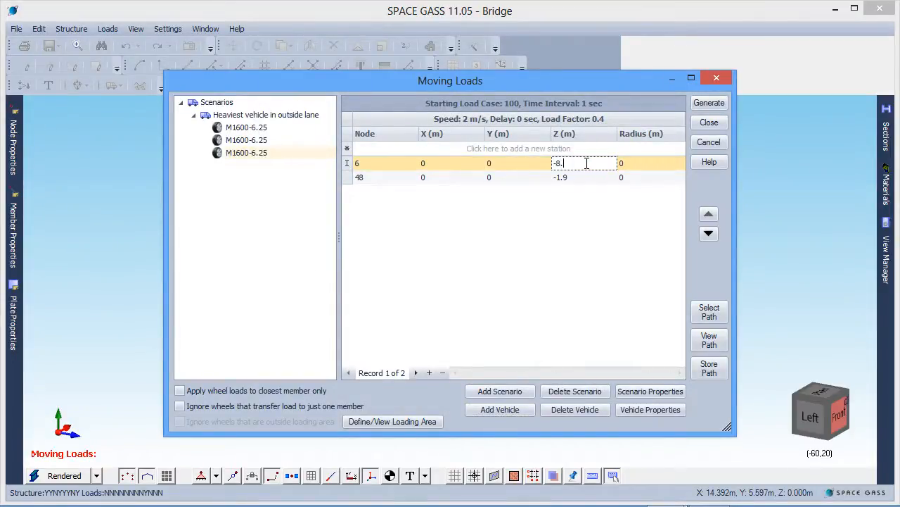
click(584, 178)
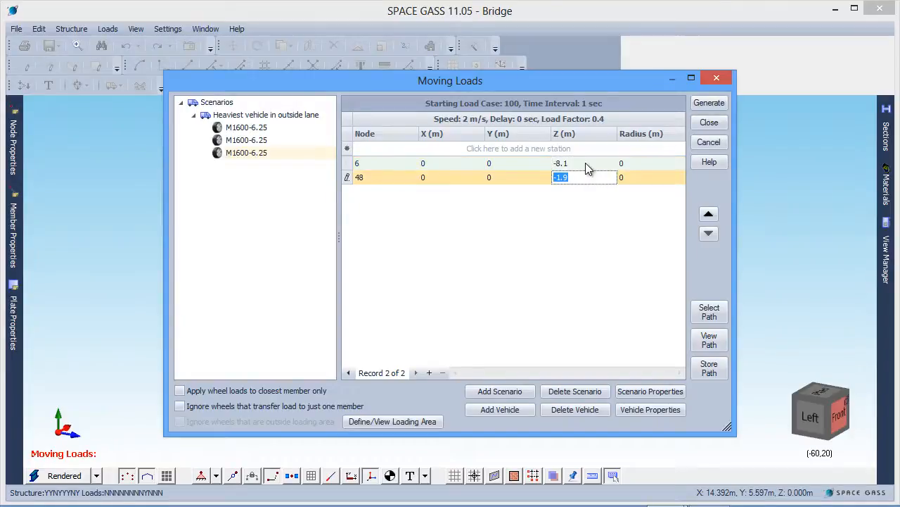
text(-8.1)
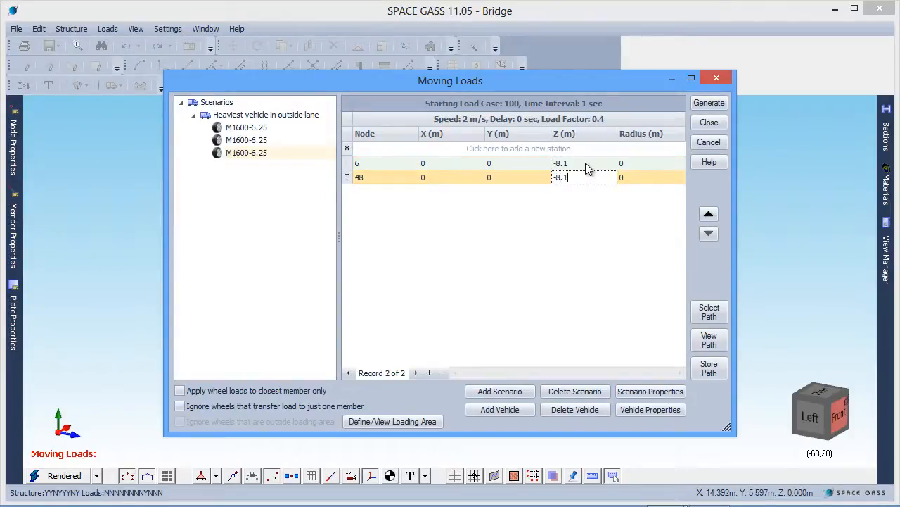
mouse_move(692, 335)
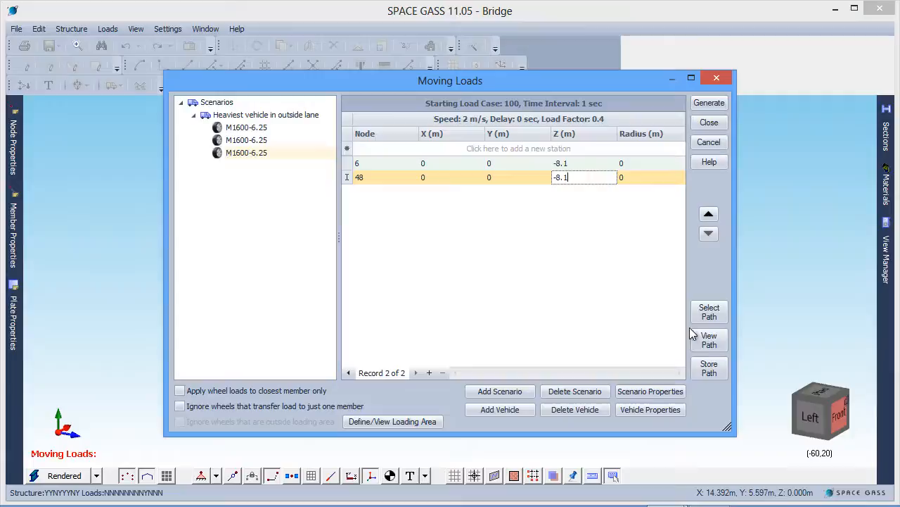
click(709, 339)
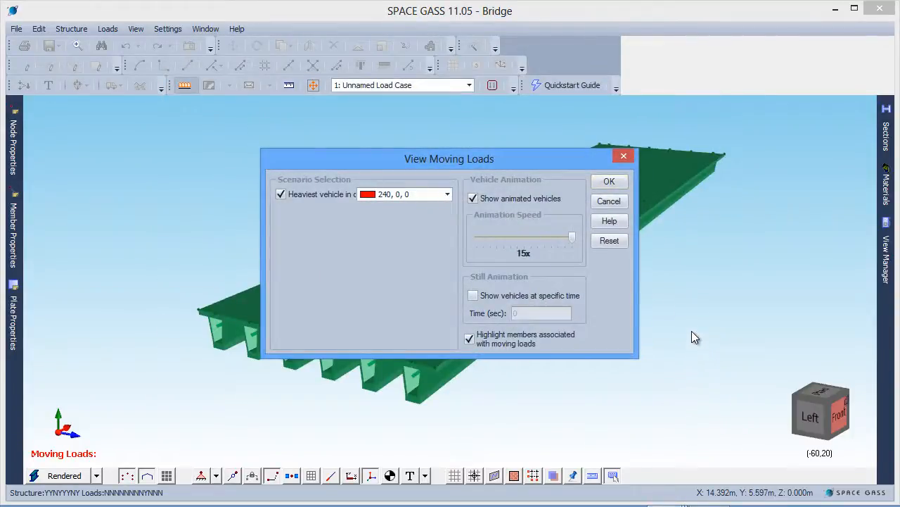
Play the animation of the vehicles crossing the deck and return to the scenario editor.
click(609, 180)
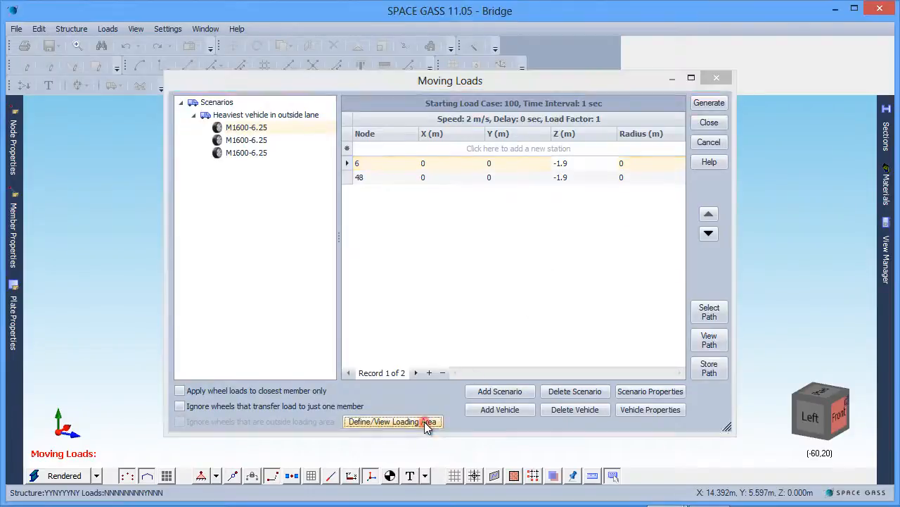
Define the loading area by picking deck corners (0,-1), (52.5,-1), (52.5,11), (0,11).
click(392, 420)
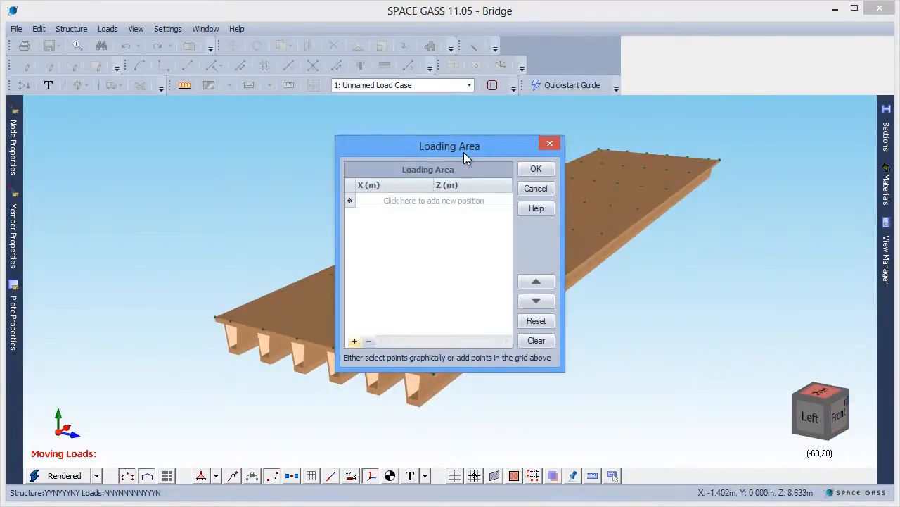
drag(450, 145, 163, 59)
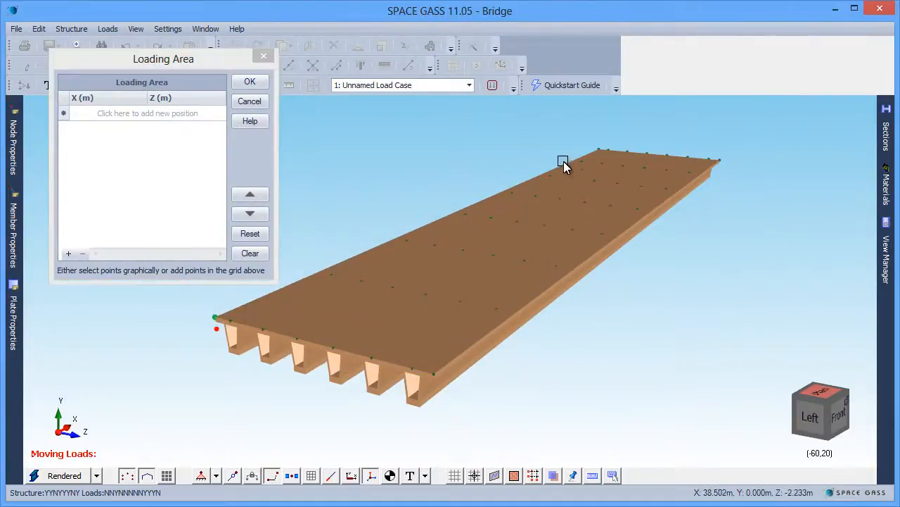
click(718, 161)
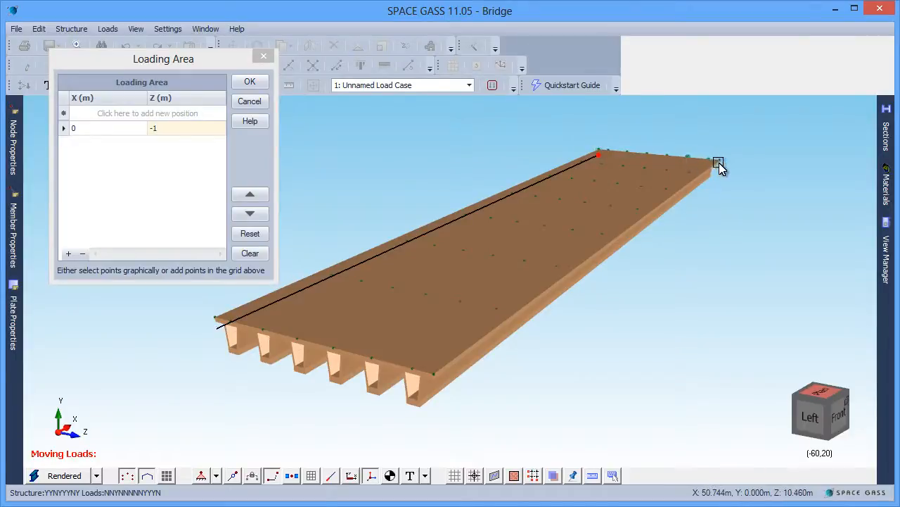
click(439, 372)
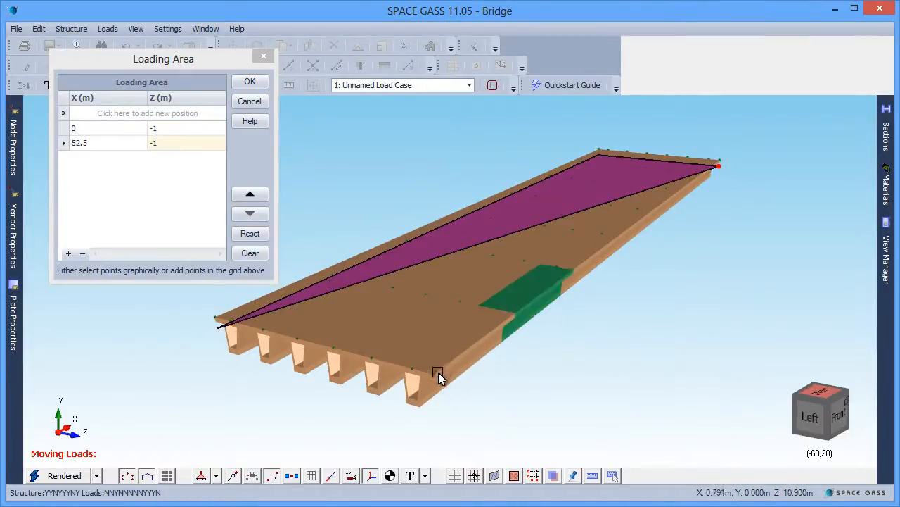
click(506, 246)
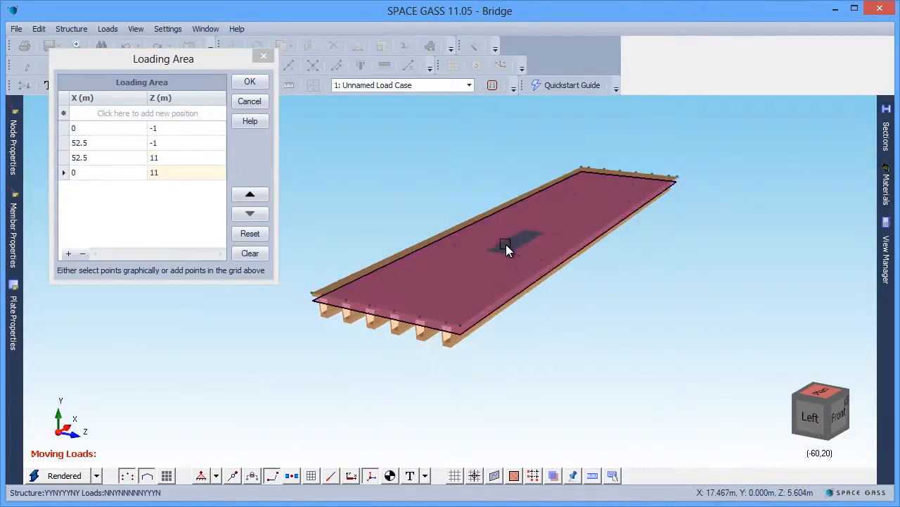
Rotate to plan view and confirm the X 0–52.5, Z -1 to 11 loading area.
drag(507, 250, 442, 320)
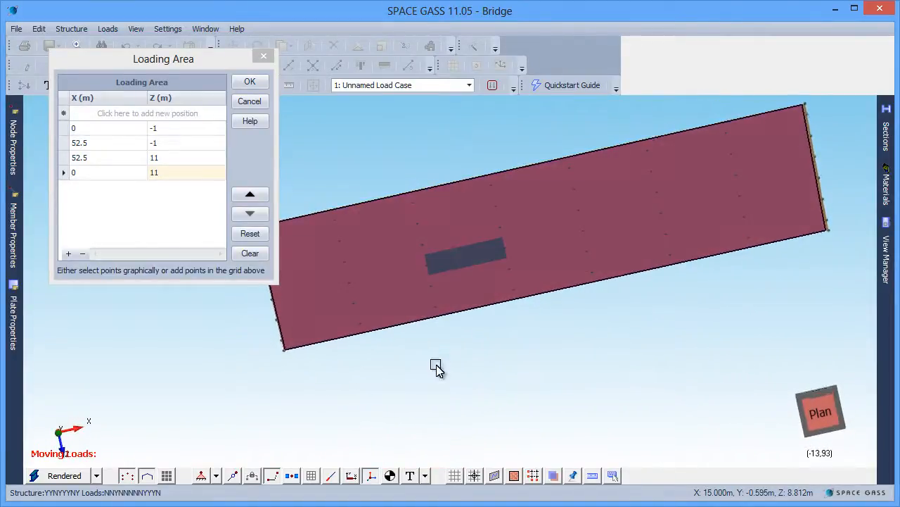
click(250, 81)
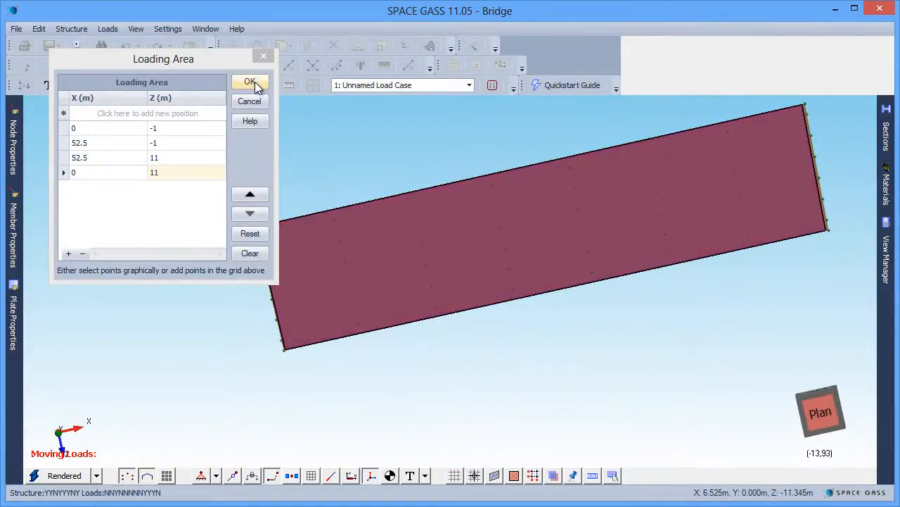
click(251, 82)
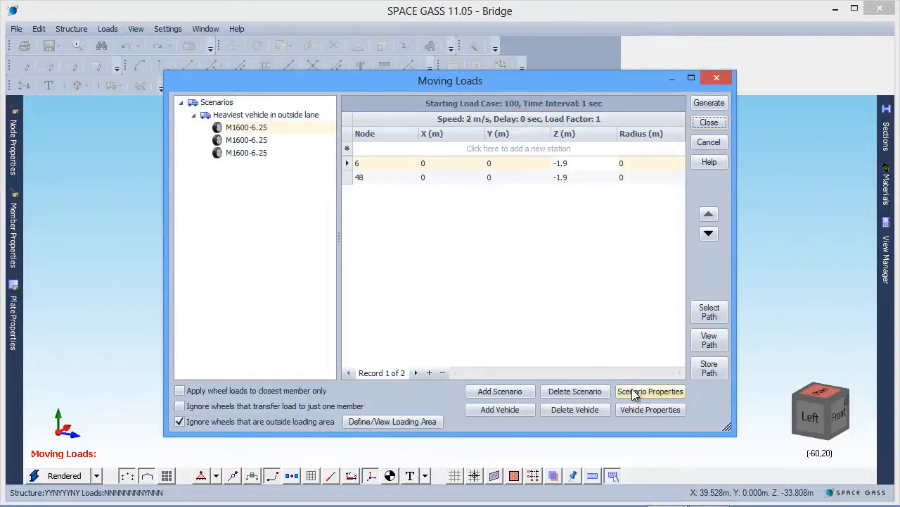
In Scenario Properties add a combination row: scenario factor 2.34, load case 1 at 1.2, starting case 200.
click(650, 391)
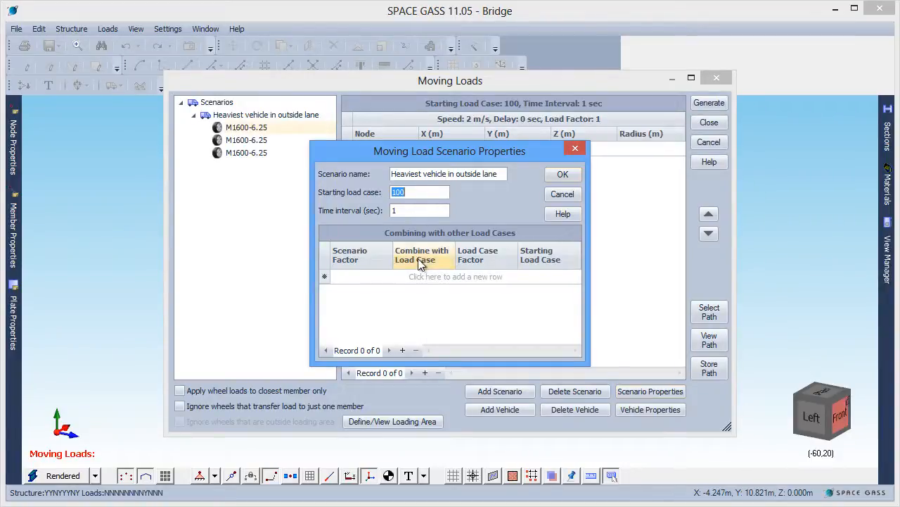
click(456, 276)
text(1.)
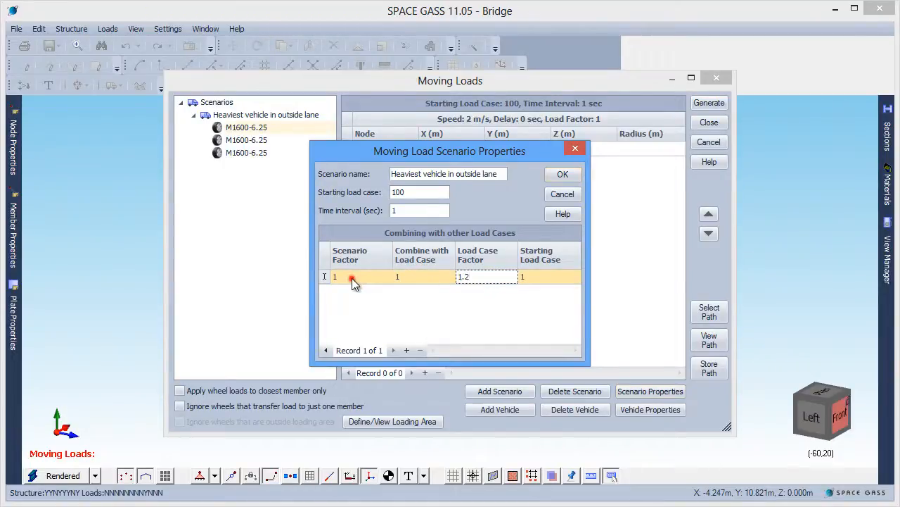
text(2.34)
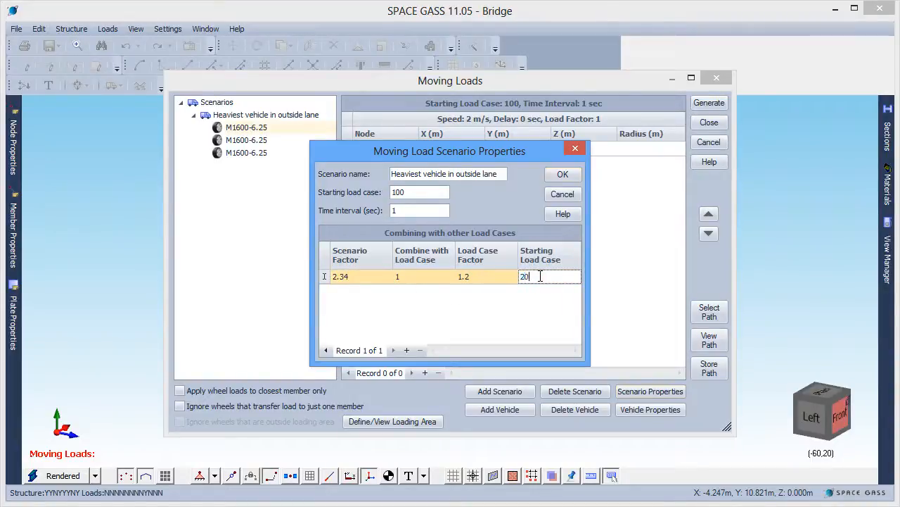
text(0)
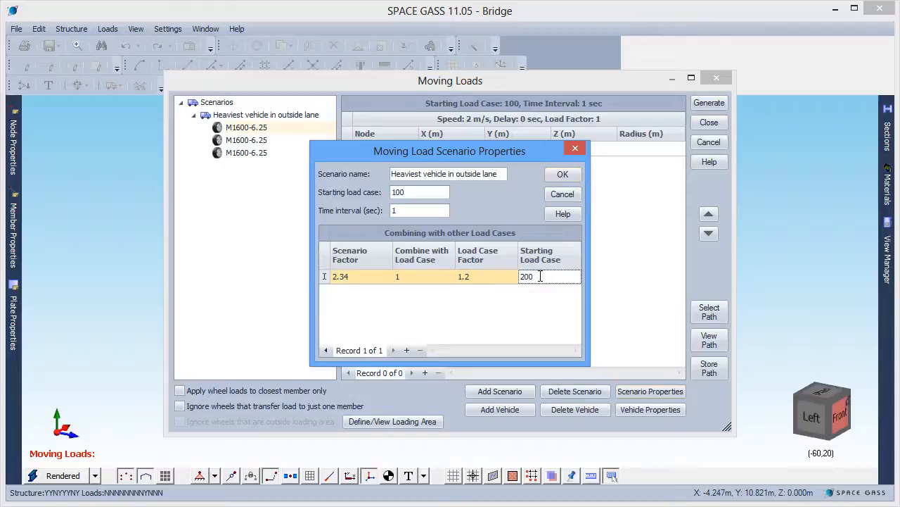
click(407, 349)
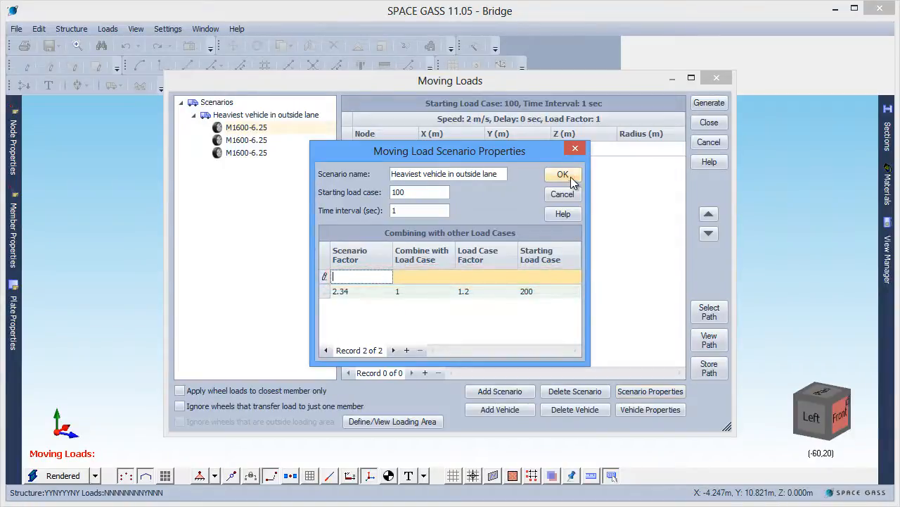
click(563, 174)
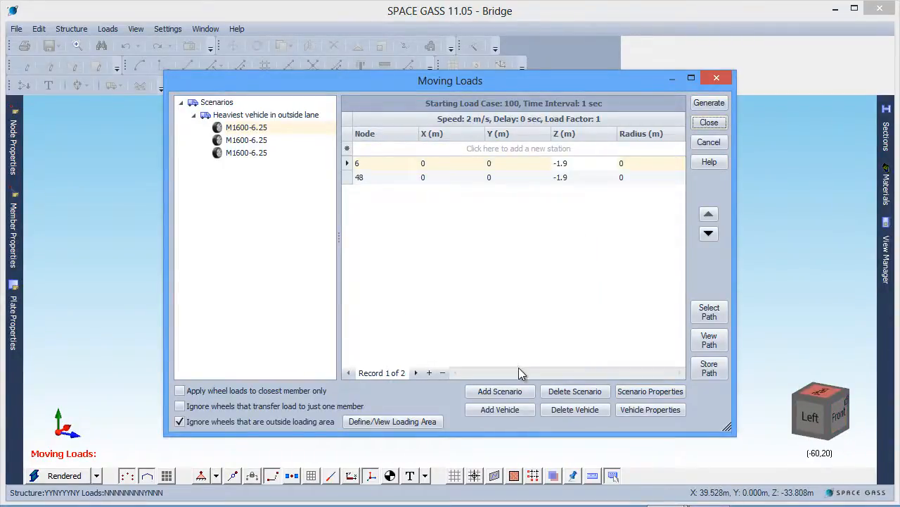
Start a new scenario and cancel it, leaving only the outside-lane scenario.
click(499, 391)
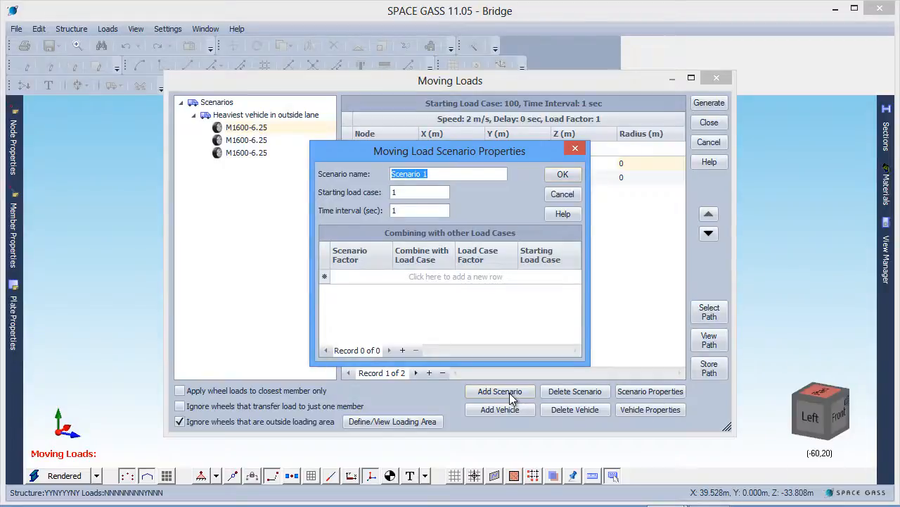
mouse_move(550, 204)
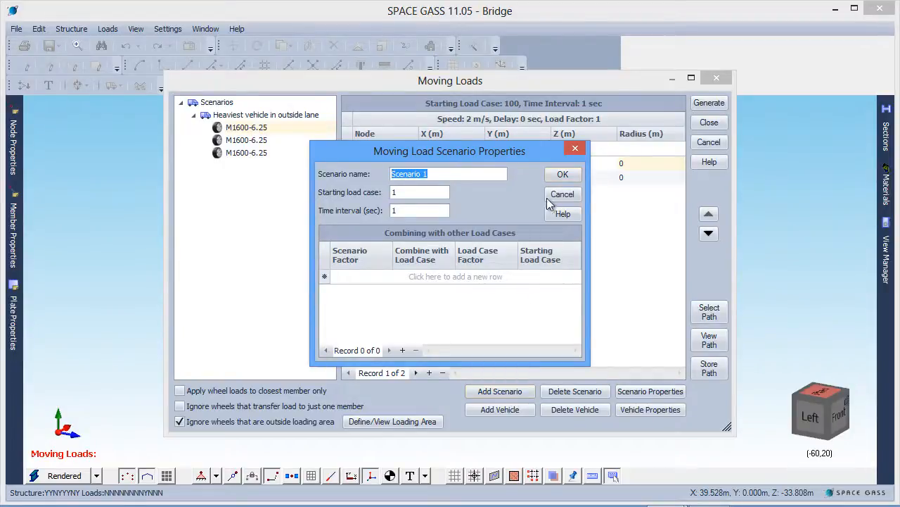
click(563, 194)
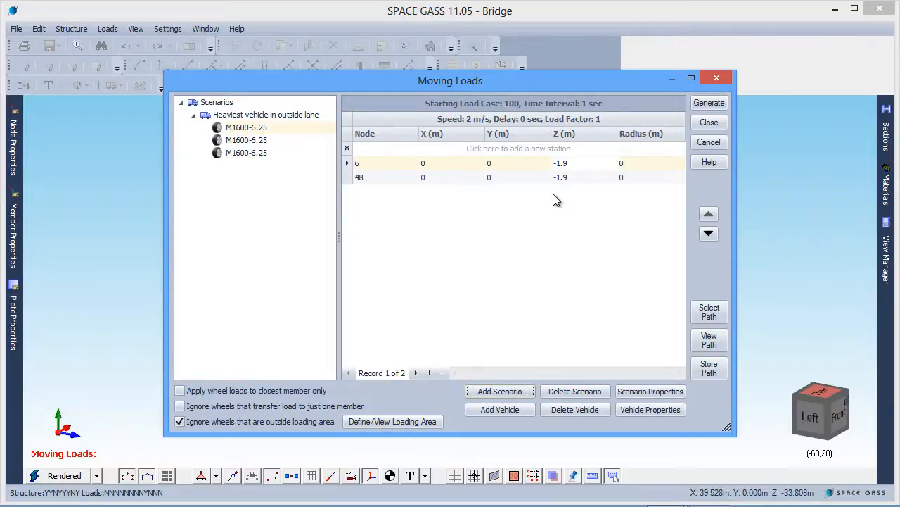
mouse_move(618, 141)
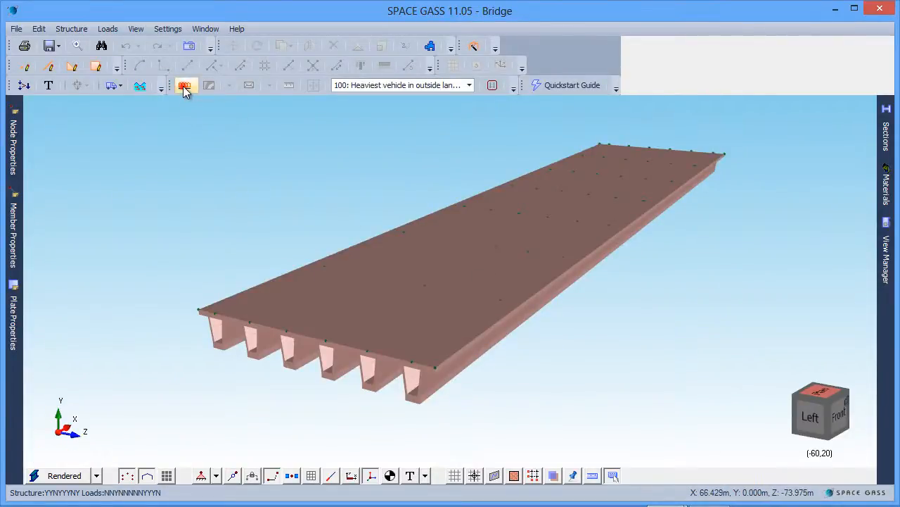
Show applied loads on the deck for combined cases 216 then 217, and bring up the combination cases table.
click(186, 86)
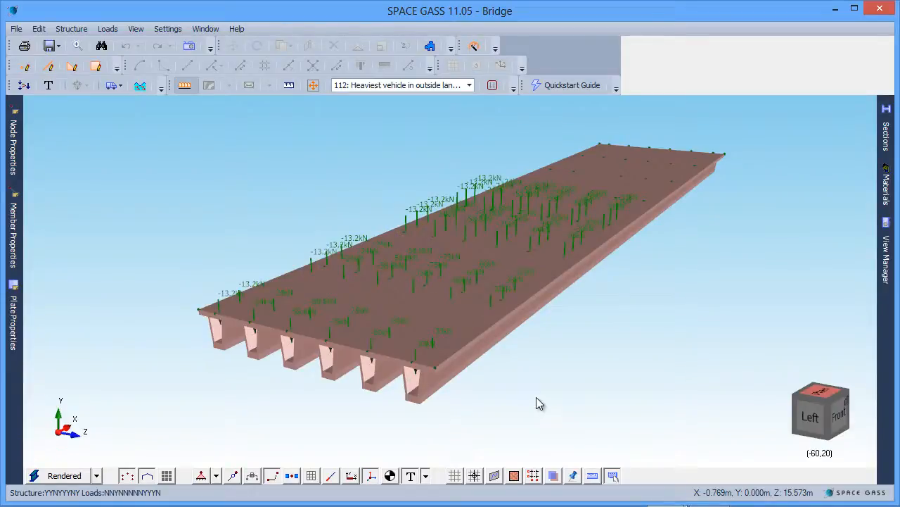
click(468, 86)
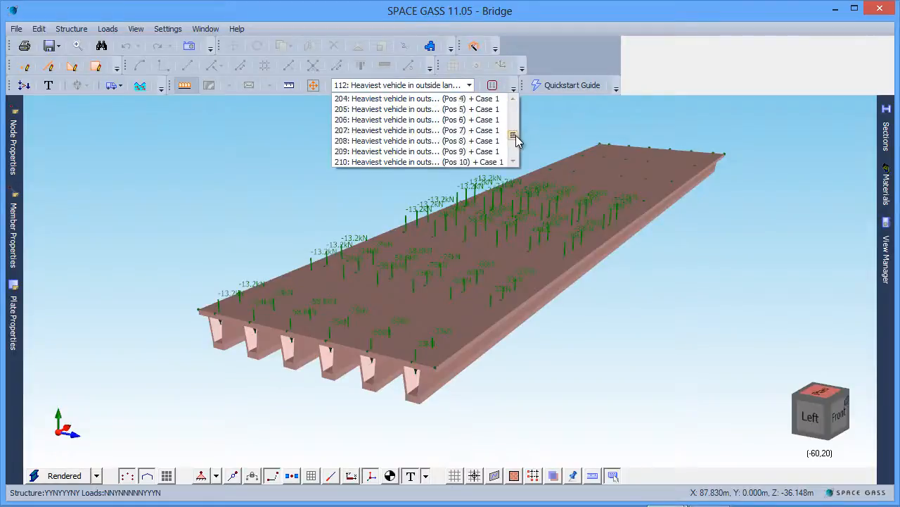
click(421, 162)
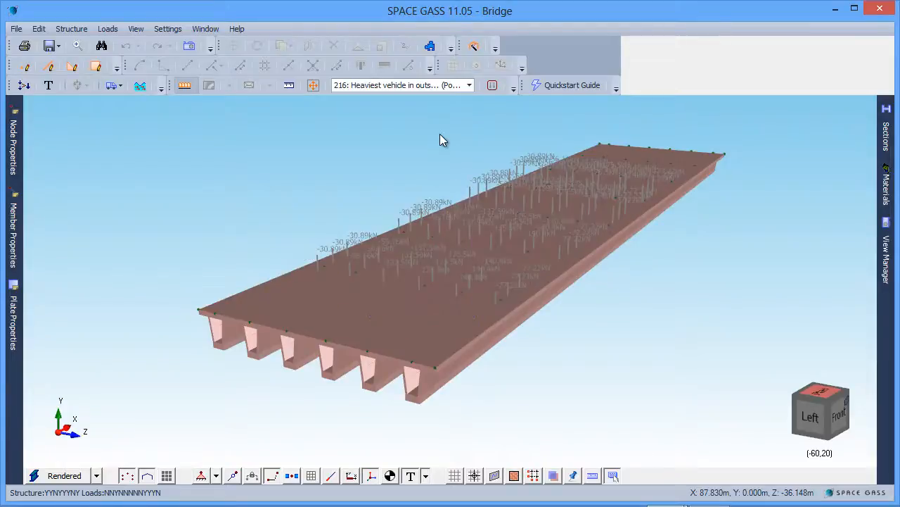
click(467, 86)
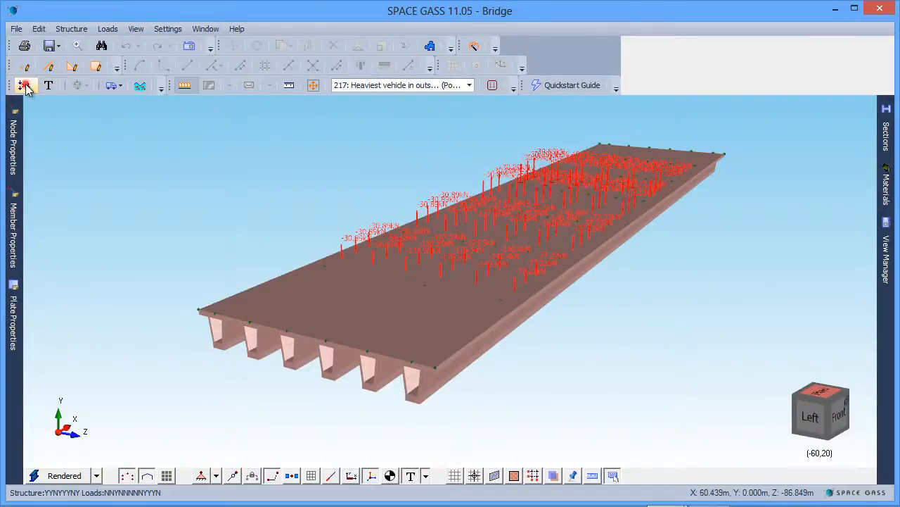
click(26, 84)
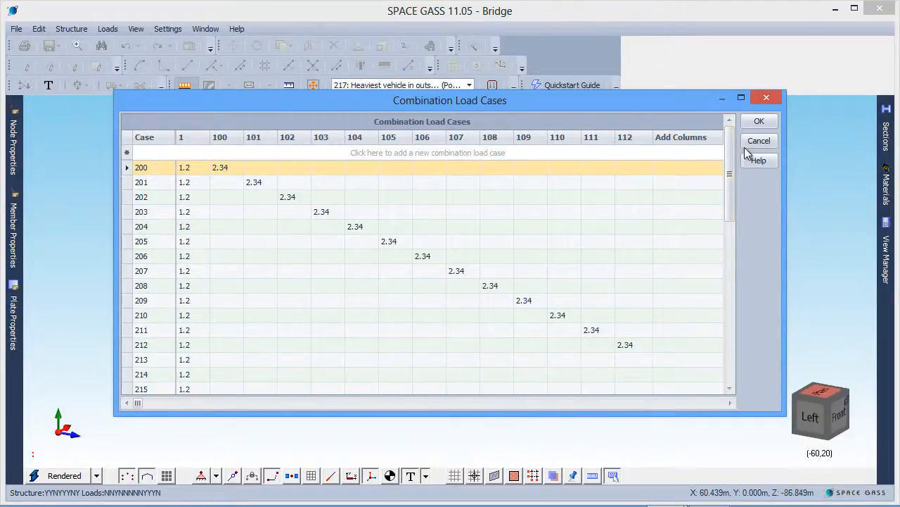
Close the combination load cases table, returning to the bridge line model.
click(760, 121)
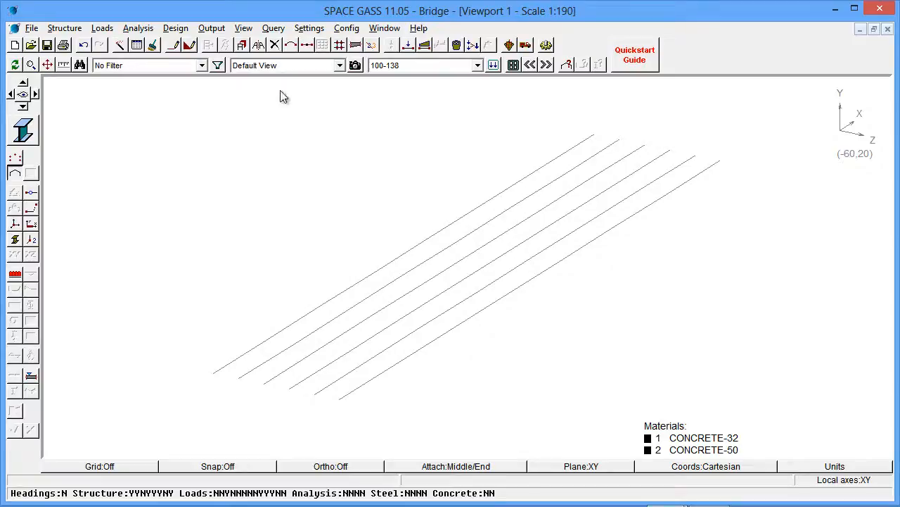
Run a Linear Static Analysis for all load cases and dismiss the completion message.
click(137, 28)
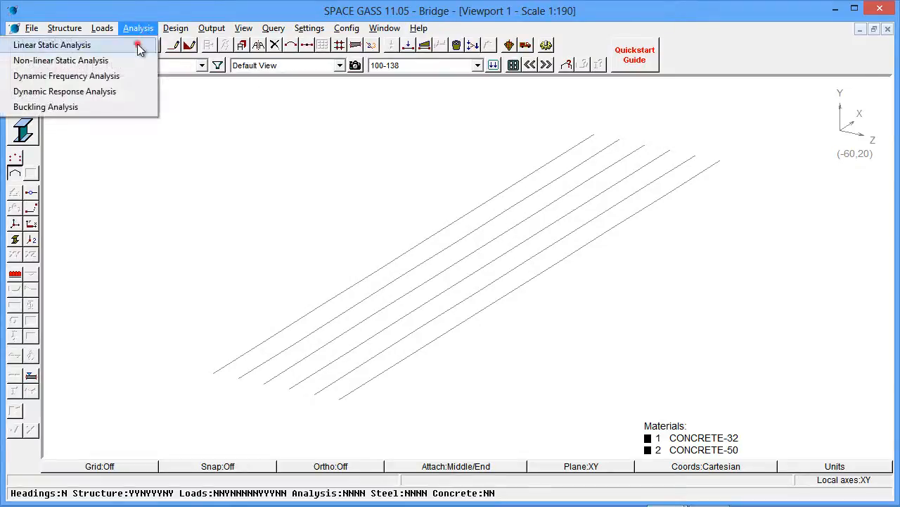
click(50, 43)
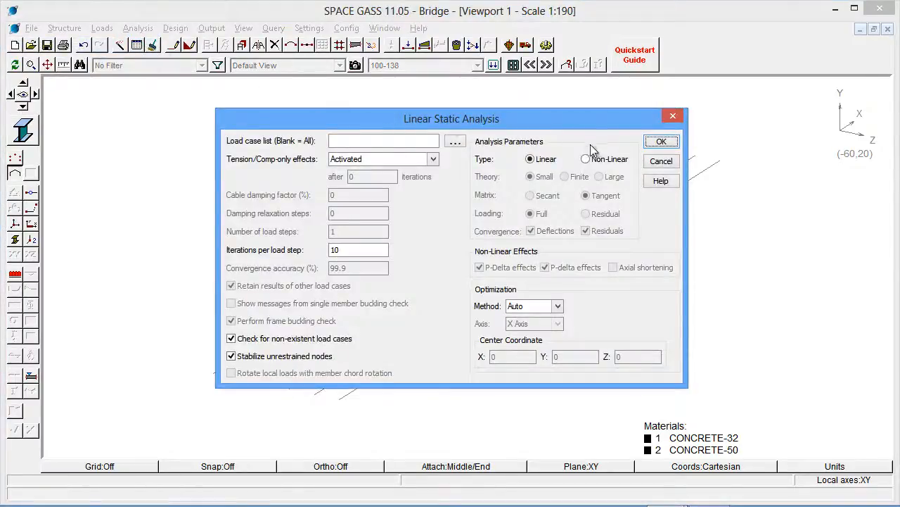
click(661, 140)
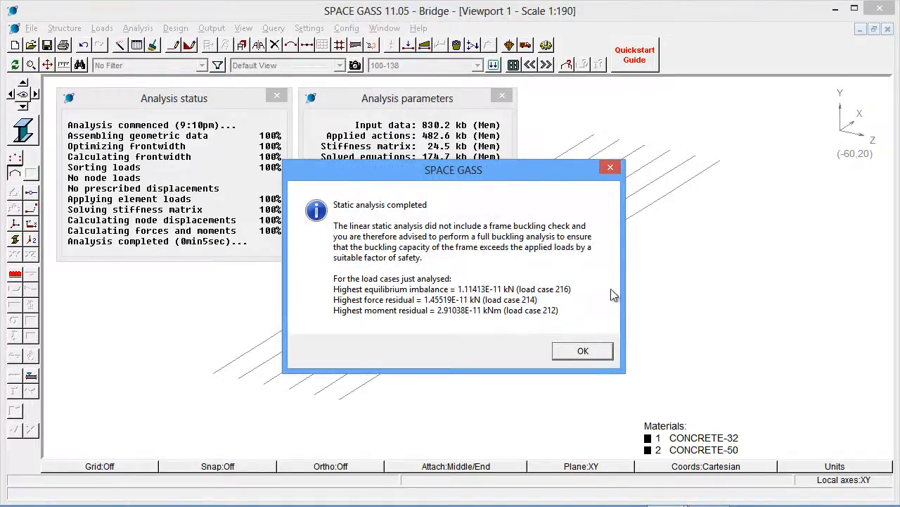
click(583, 350)
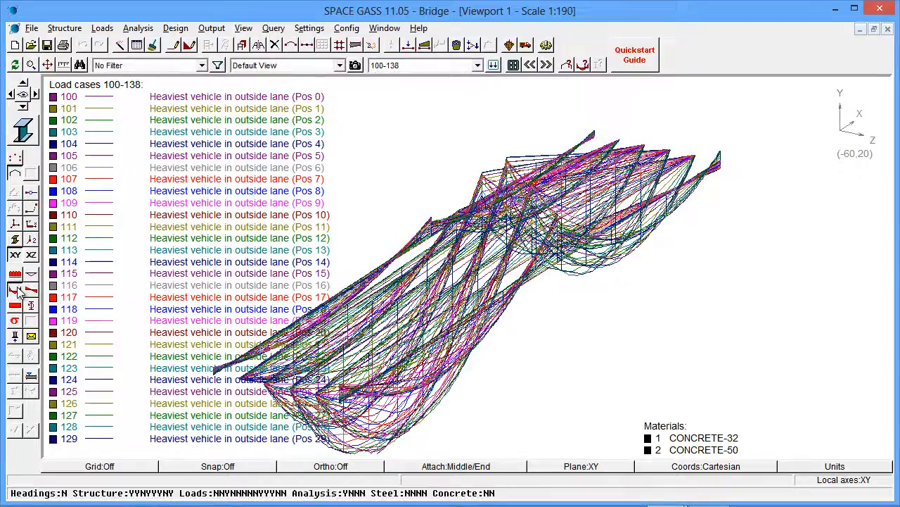
mouse_move(31, 343)
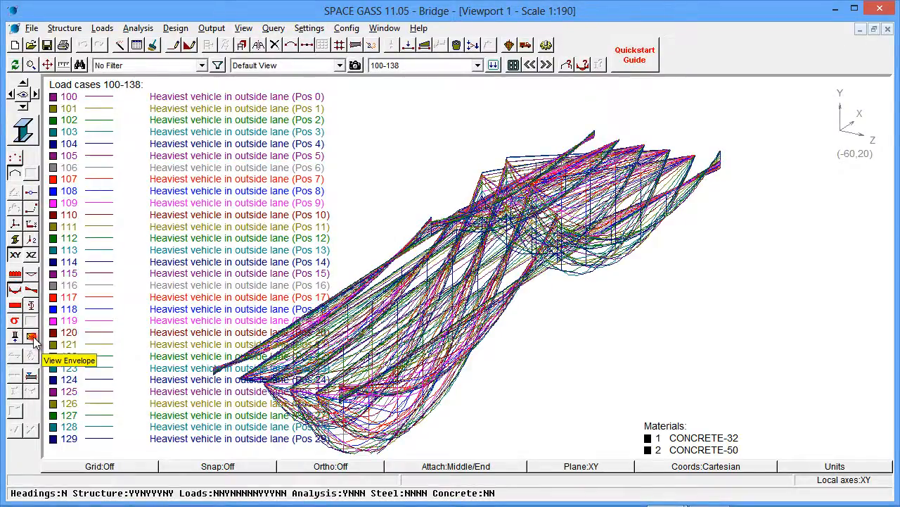
Show Both minimum and maximum deflection envelopes for moving-load cases 100–138.
click(32, 336)
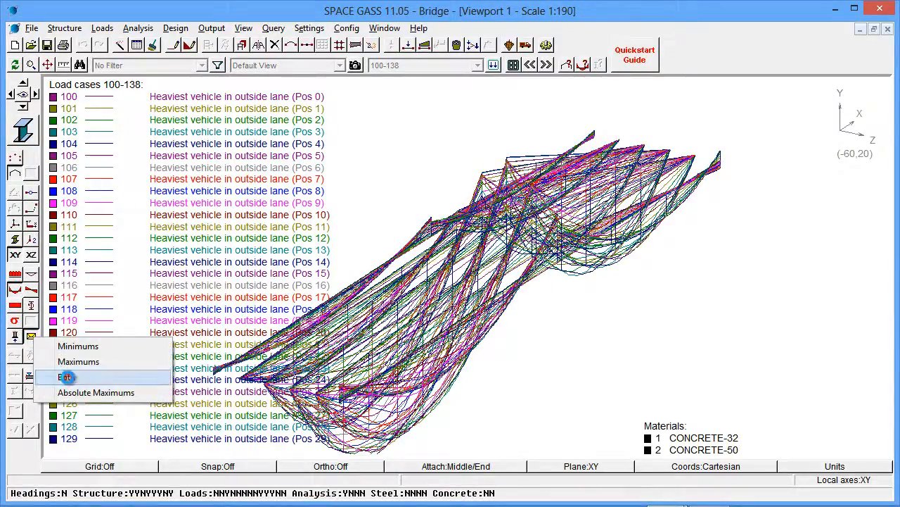
click(68, 377)
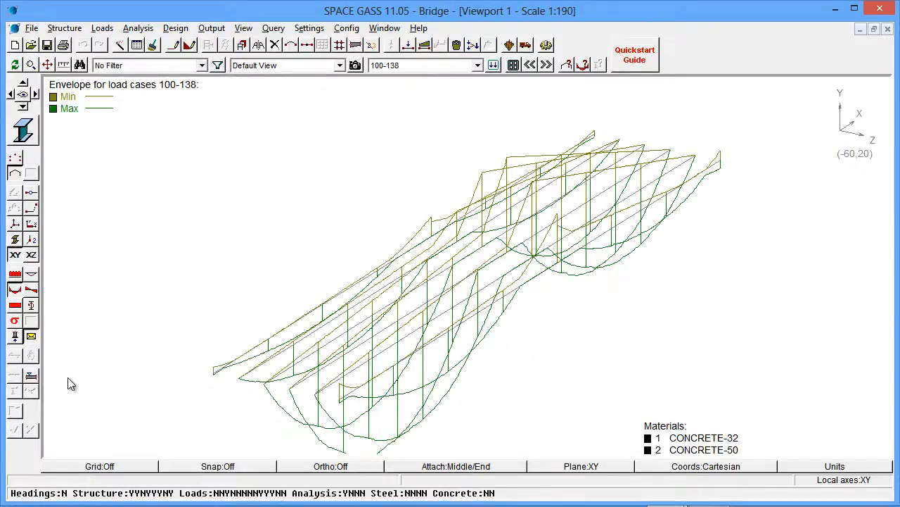